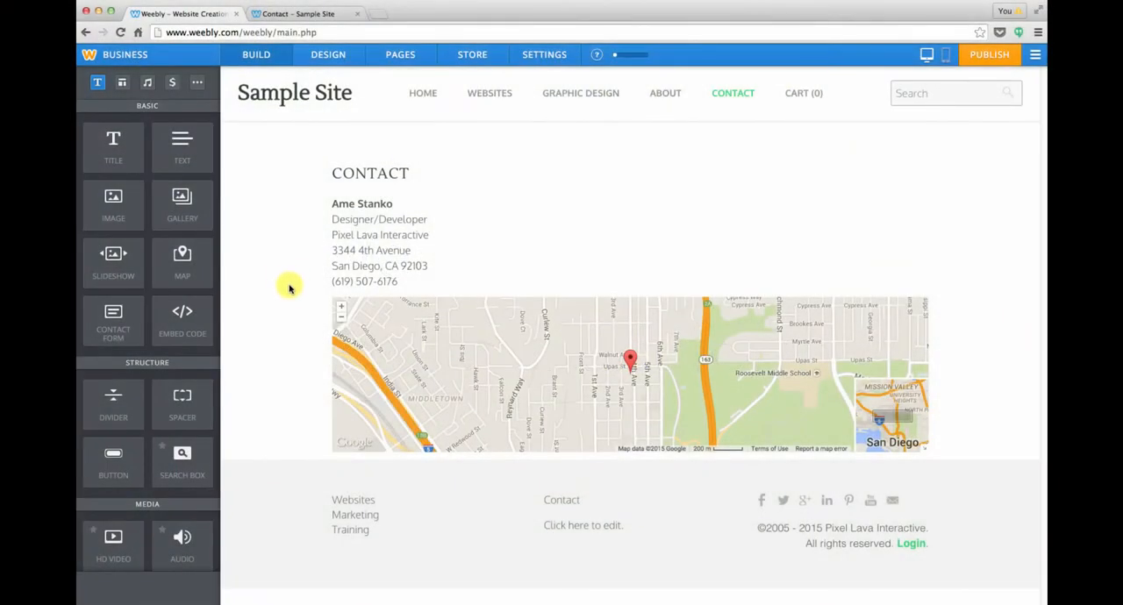
mouse_move(252, 283)
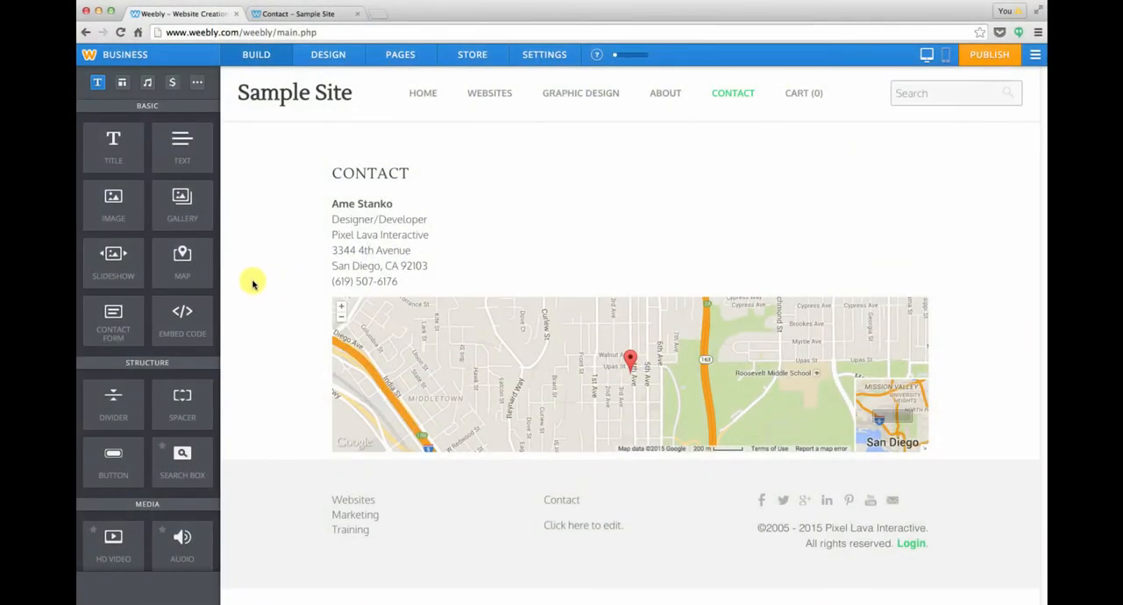
mouse_move(133, 313)
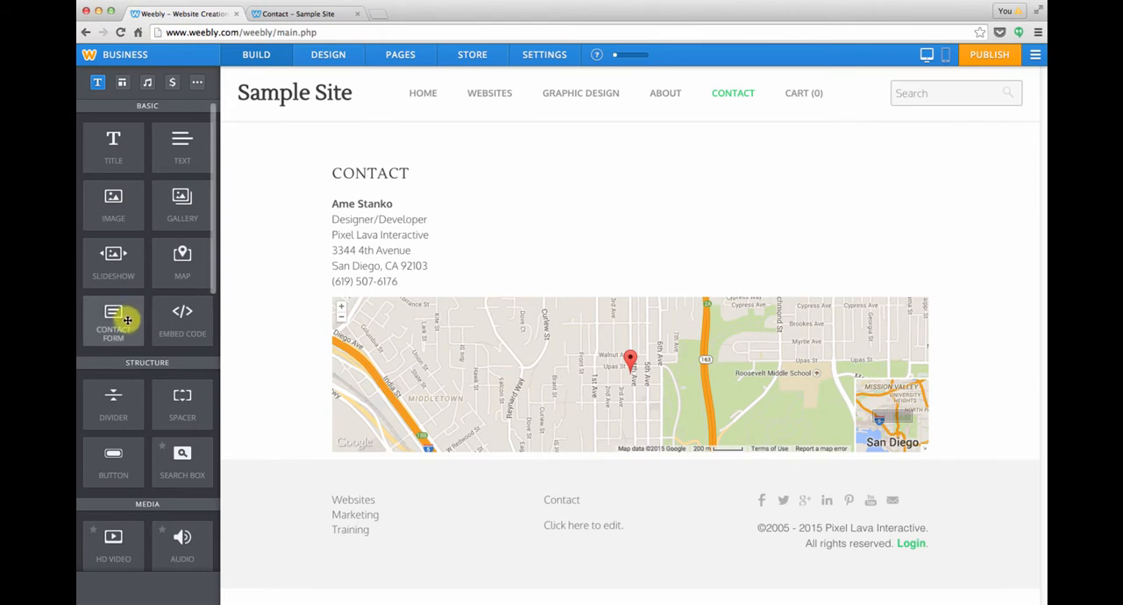
Place a Contact Form element on the Contact page beside the address details and map
drag(112, 320, 300, 274)
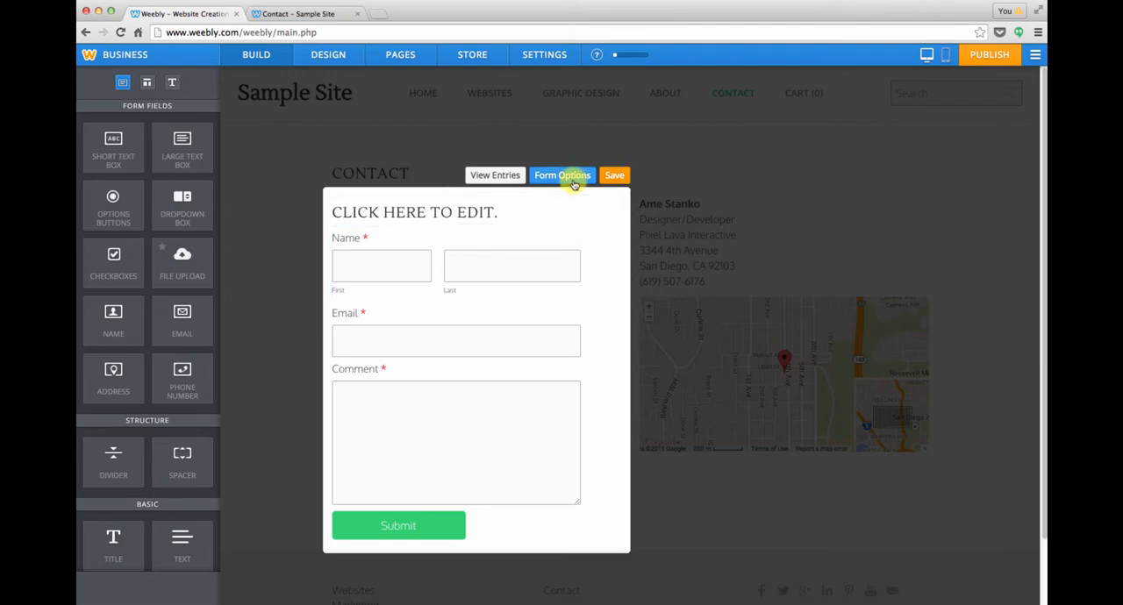
Show the form's advanced settings with form name 'Contact Form' and its submission email
click(562, 175)
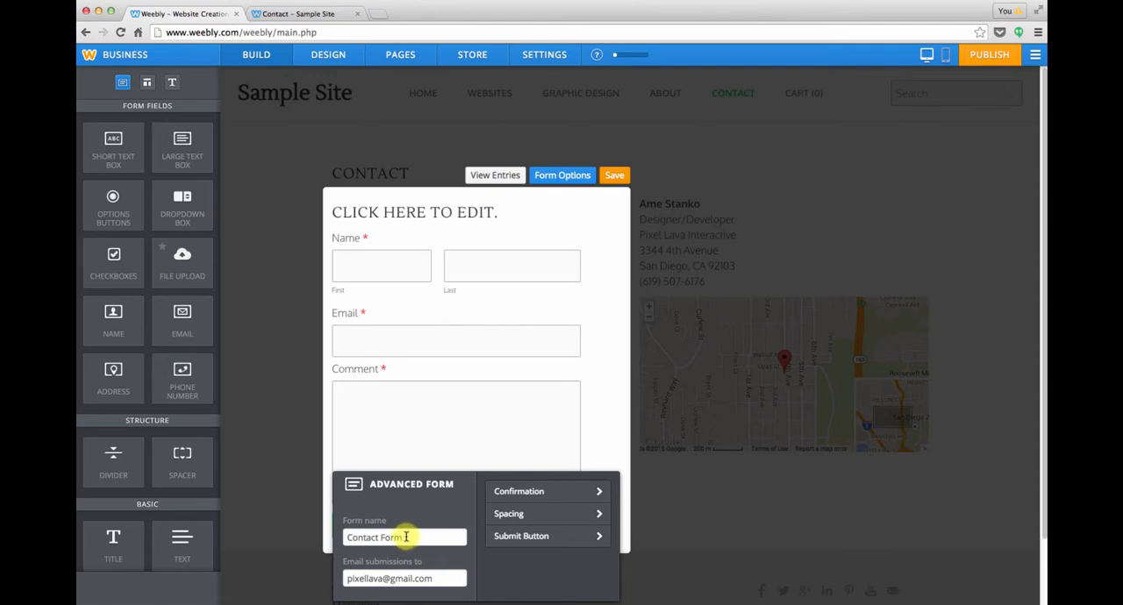
mouse_move(407, 537)
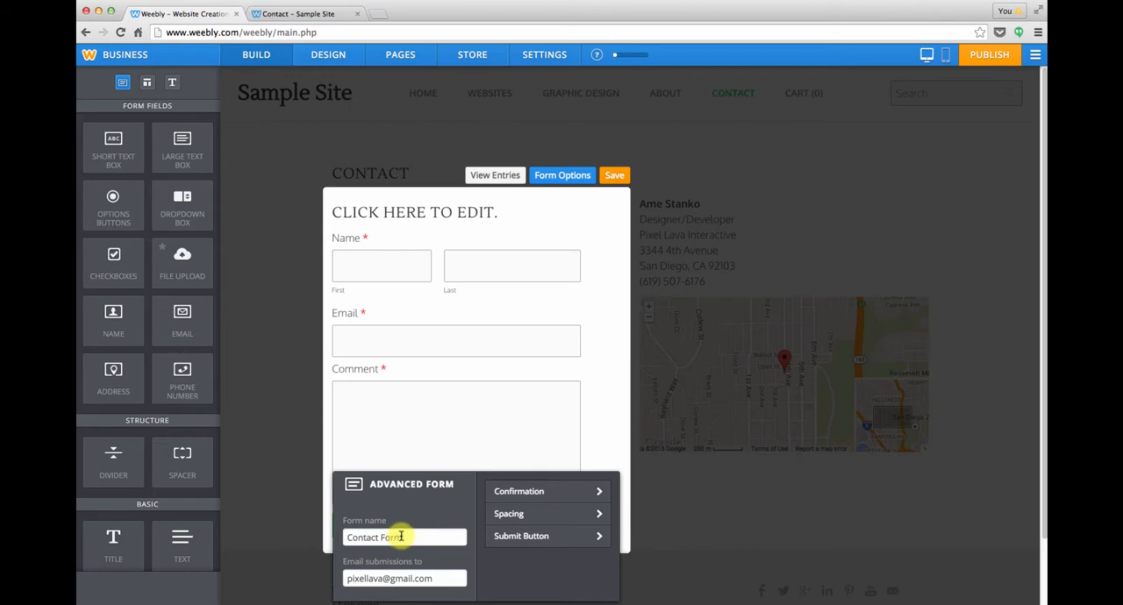
click(432, 579)
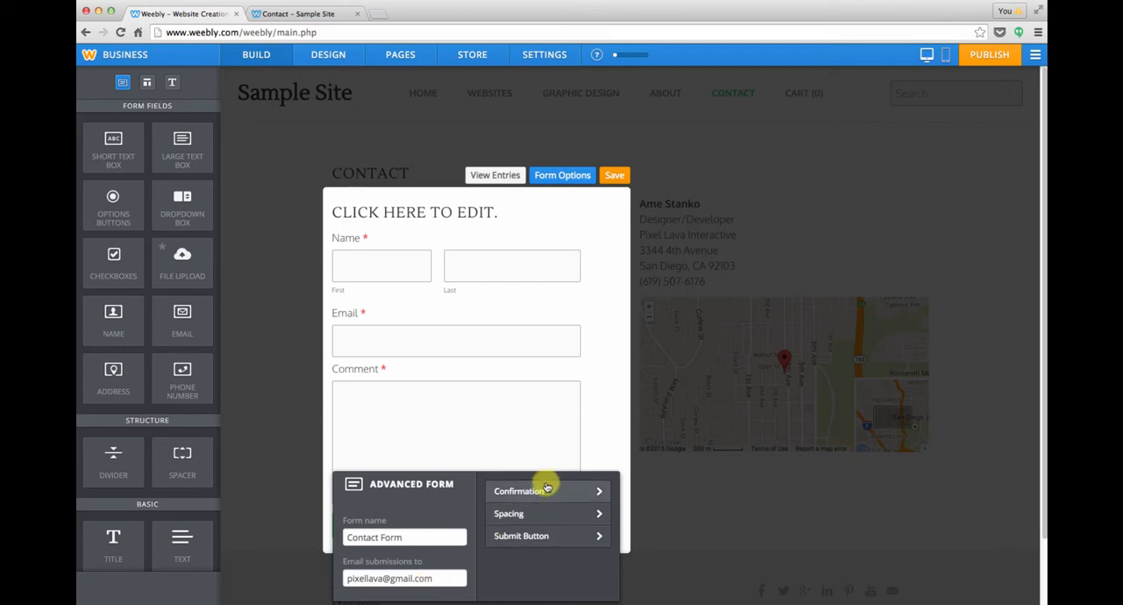
click(534, 491)
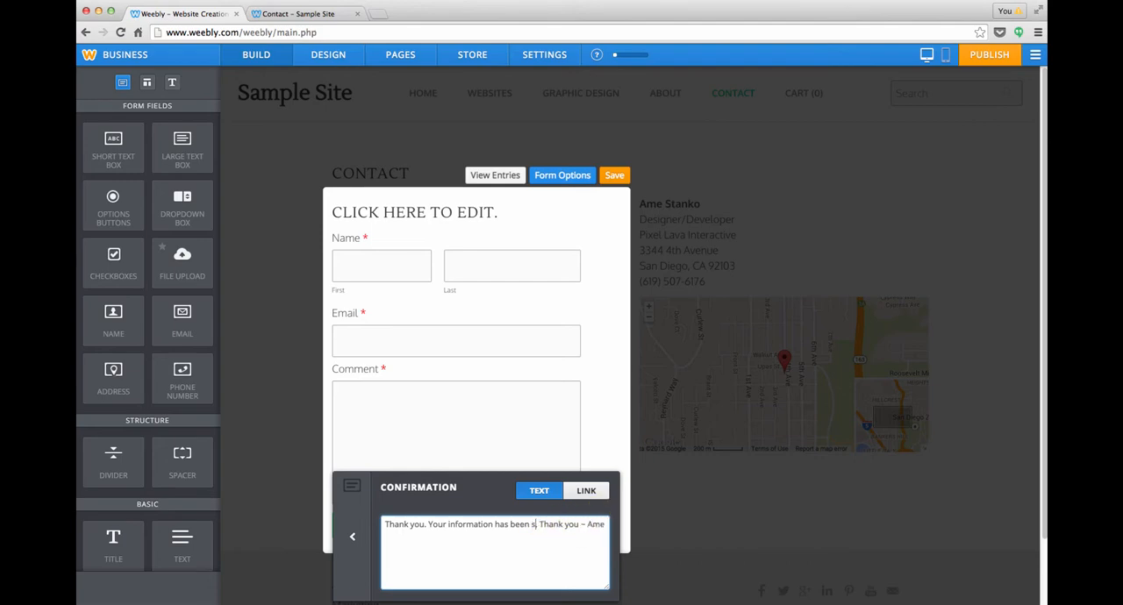
click(586, 491)
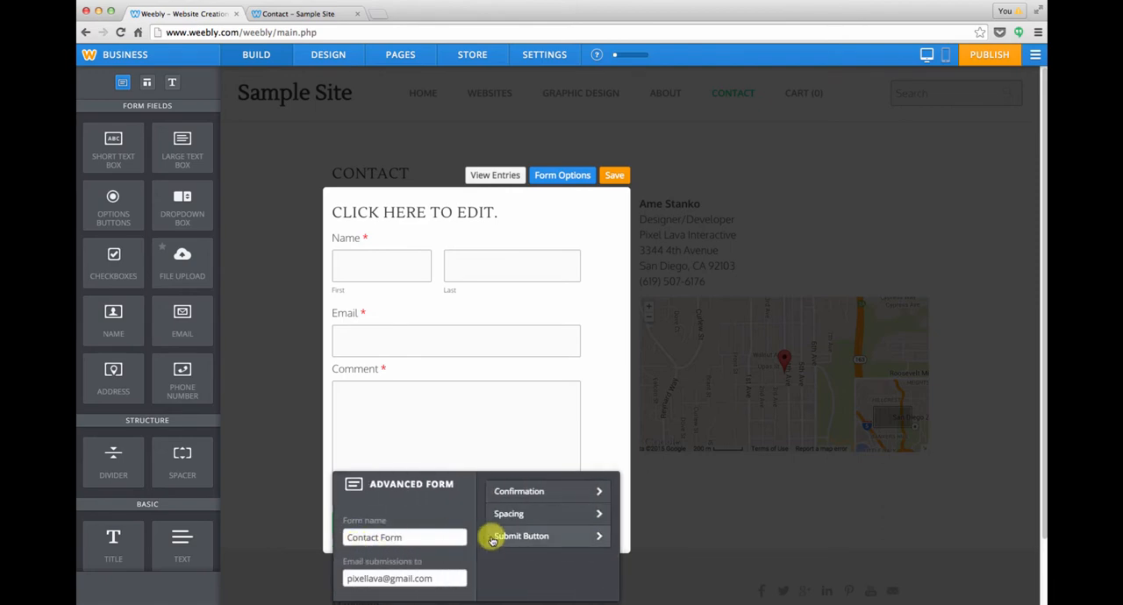
mouse_move(535, 537)
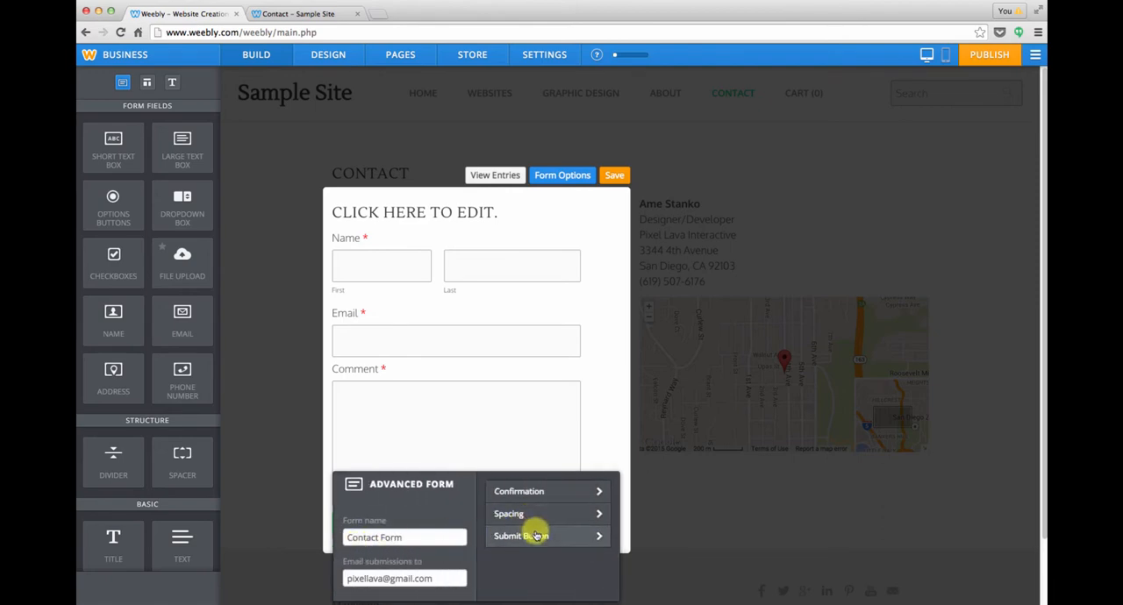
Start renaming the submit button text from Submit to Send
click(534, 537)
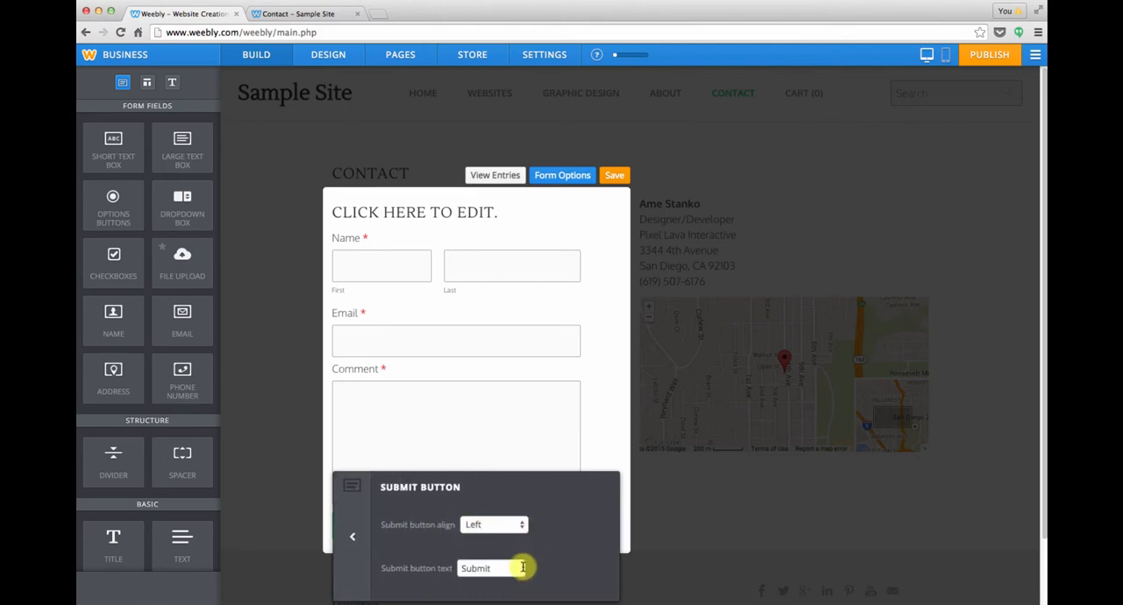
mouse_move(502, 556)
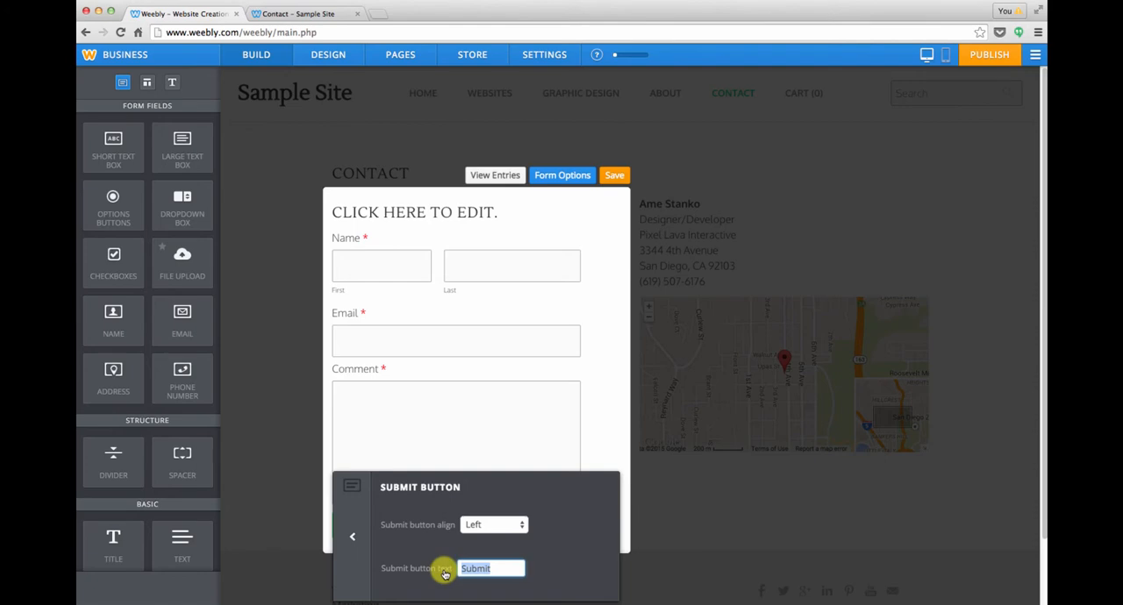
text(Se)
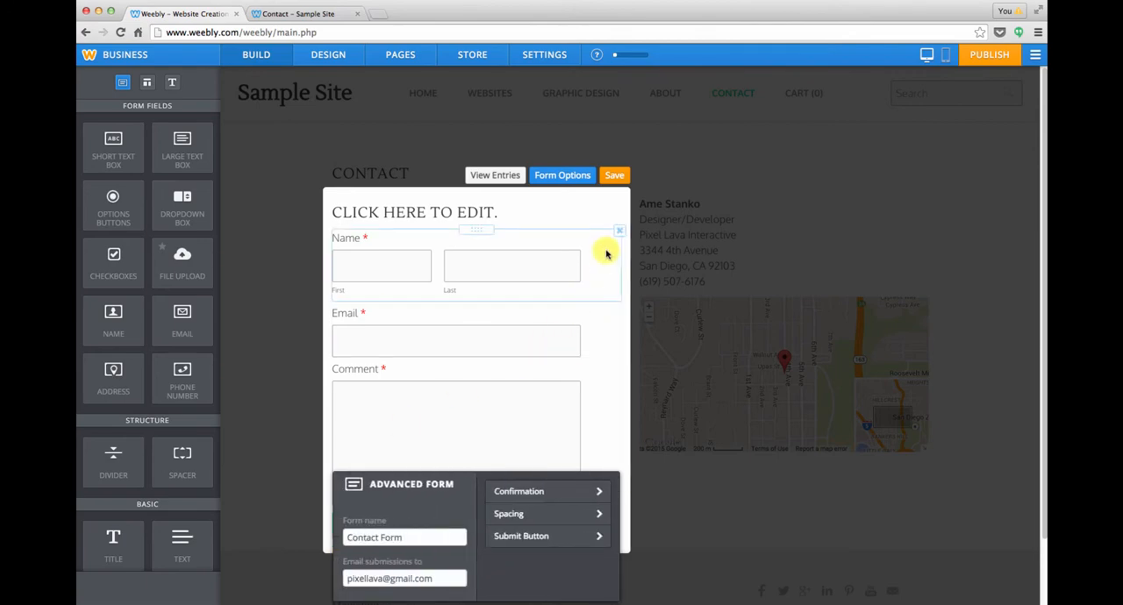
mouse_move(602, 221)
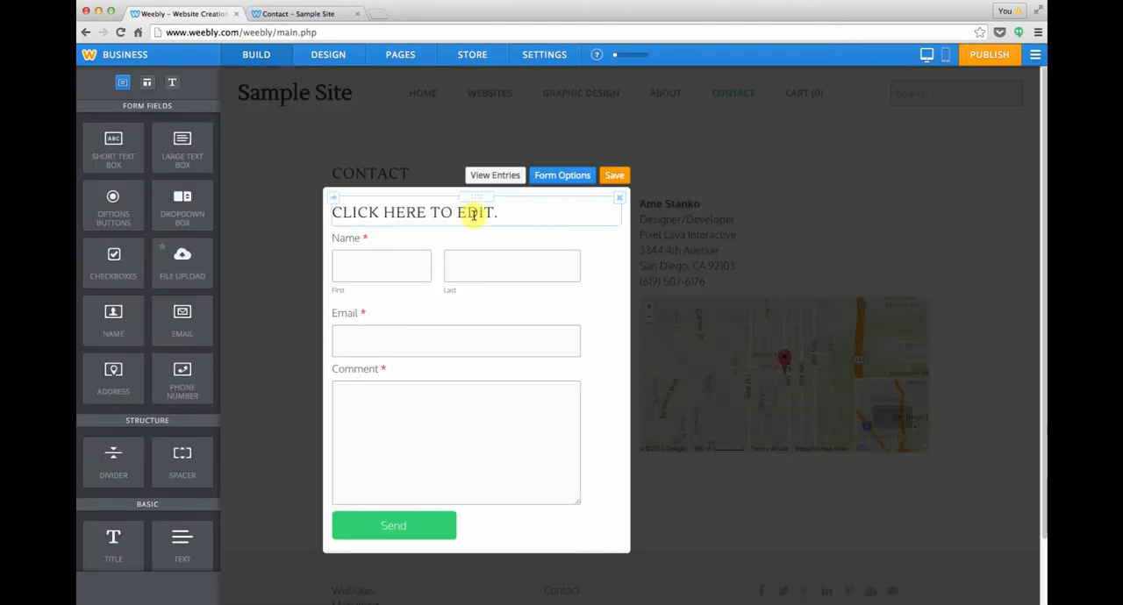
Replace the placeholder form heading with GET IN TOUCH
click(471, 213)
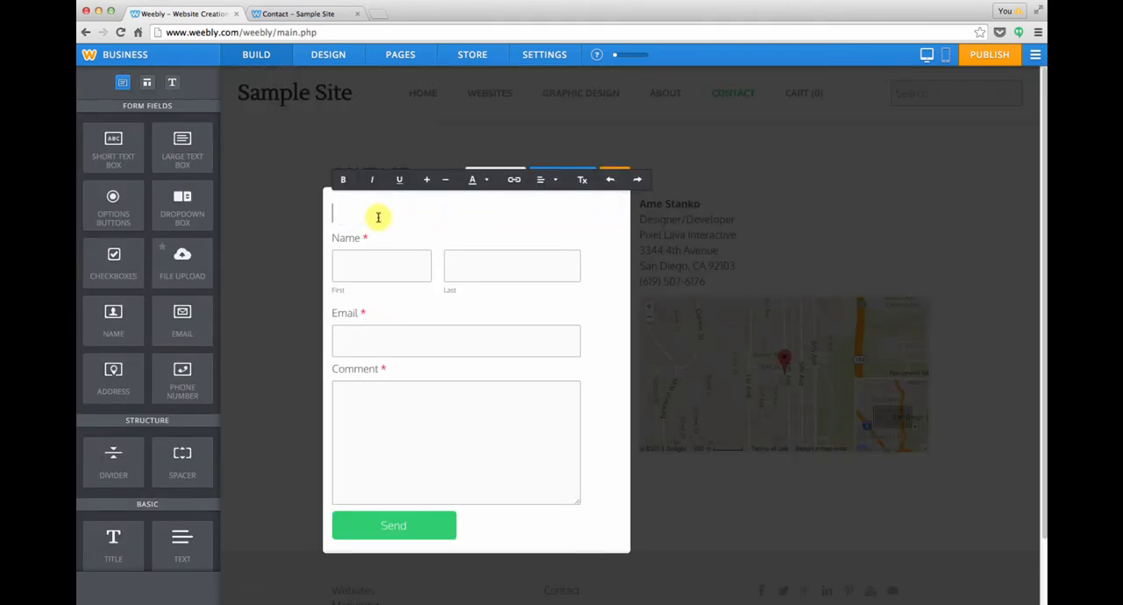
text(G)
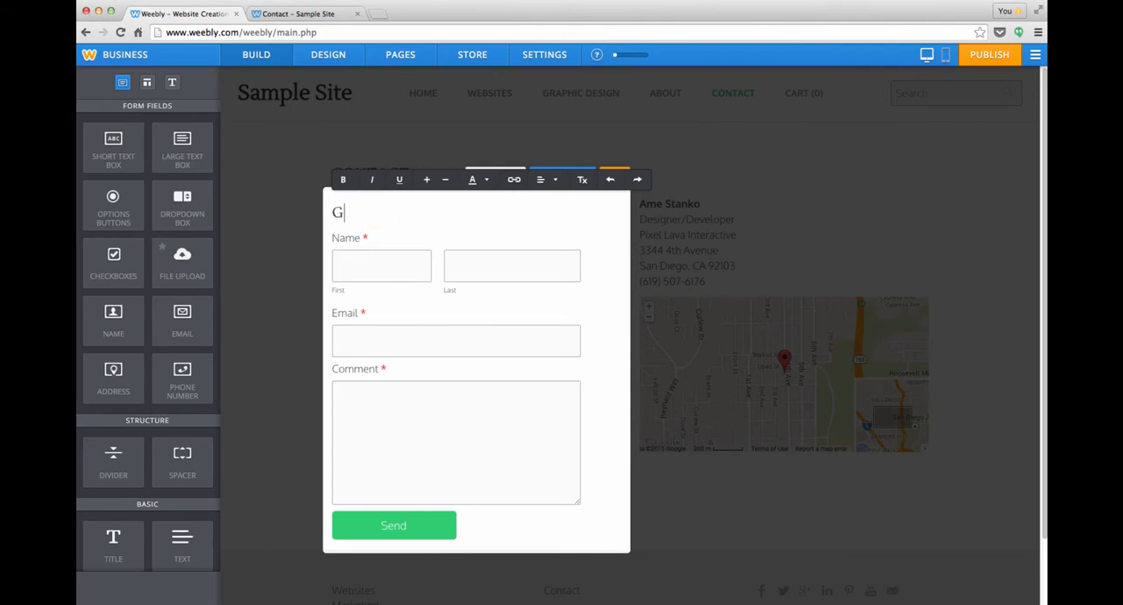
text(ET IN TOUCH)
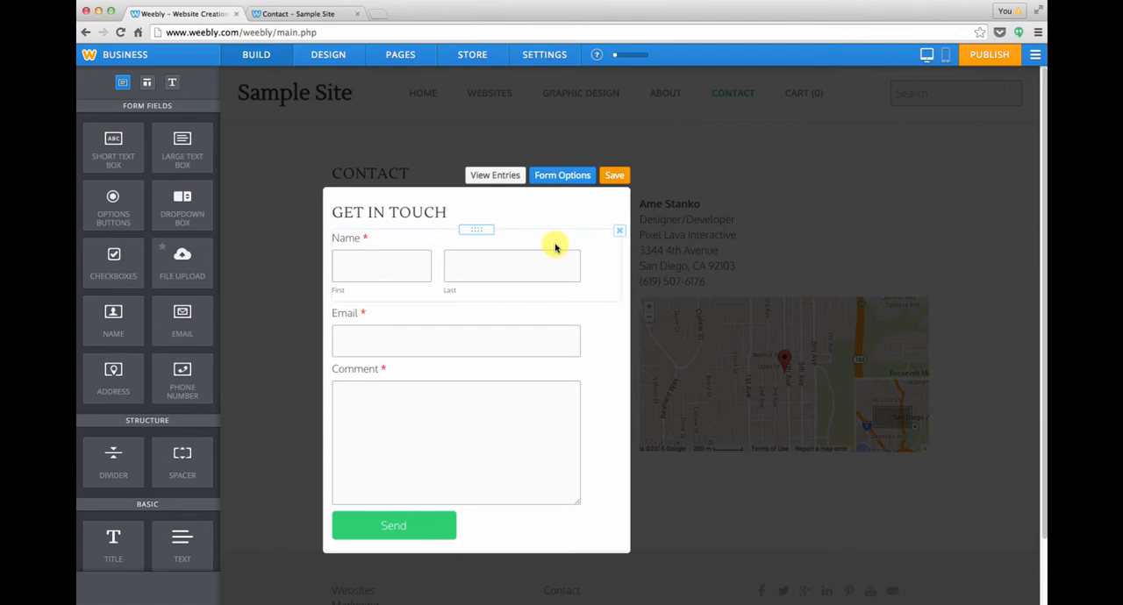
Keep the Email field required, set its width to medium, and return to the form's settings
click(457, 341)
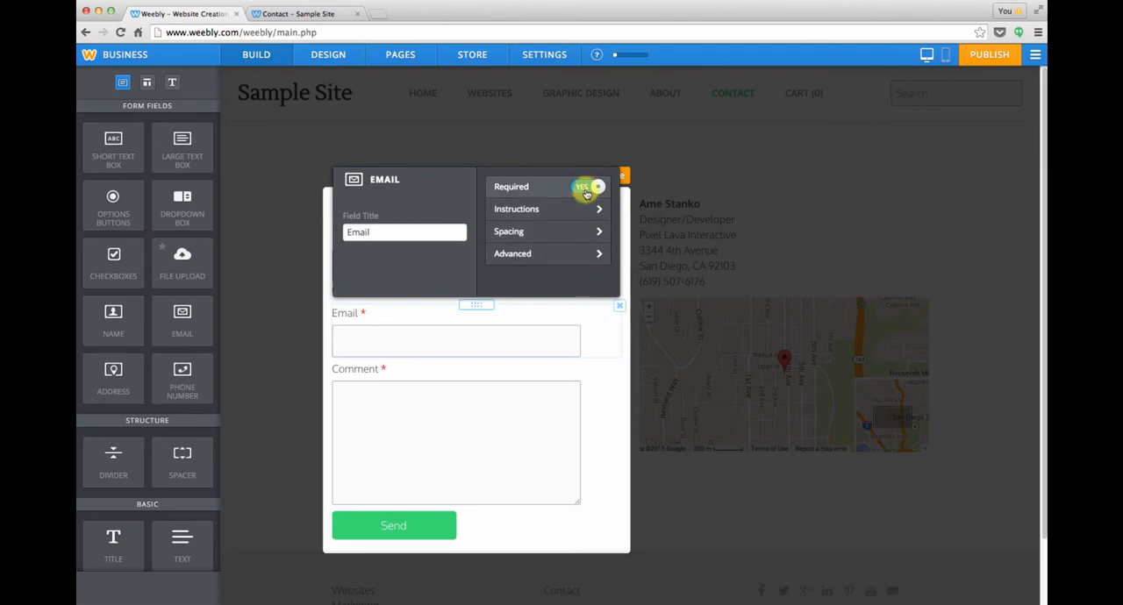
click(586, 188)
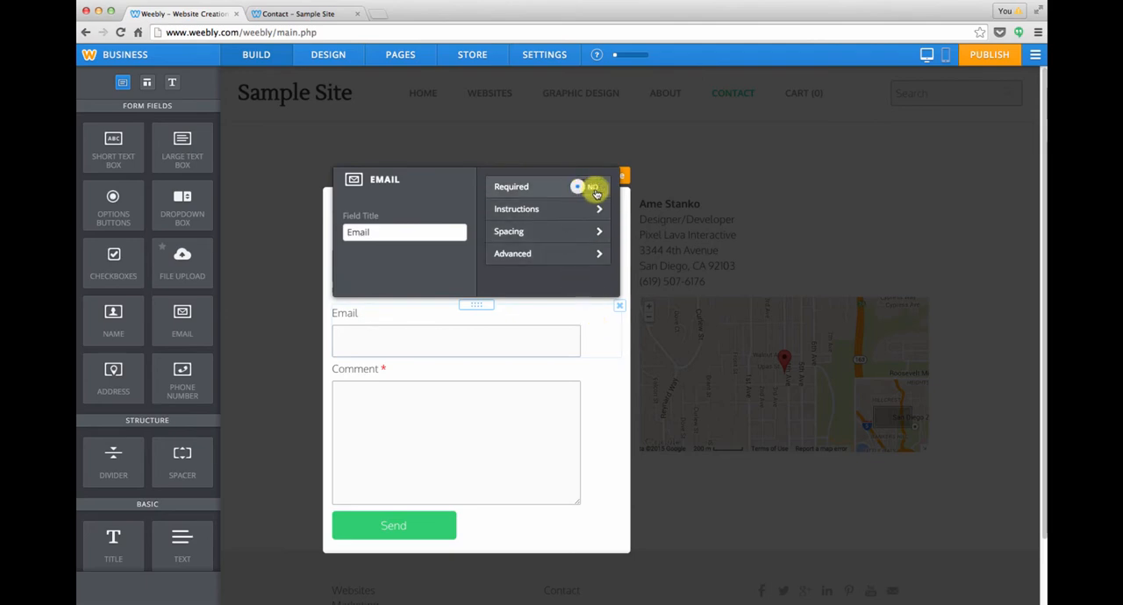
click(588, 186)
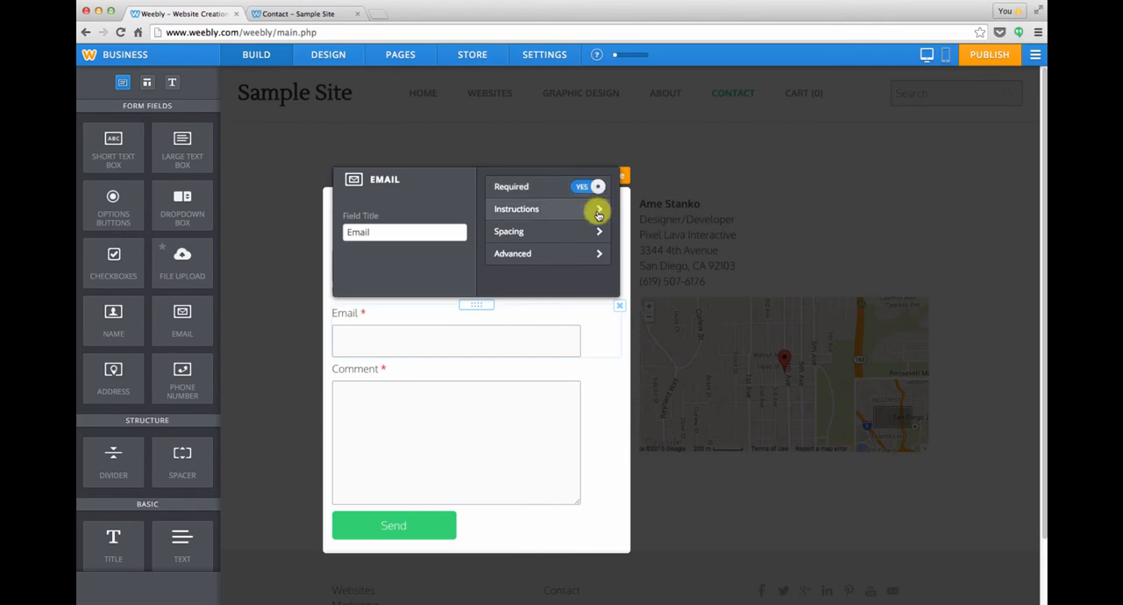
mouse_move(598, 228)
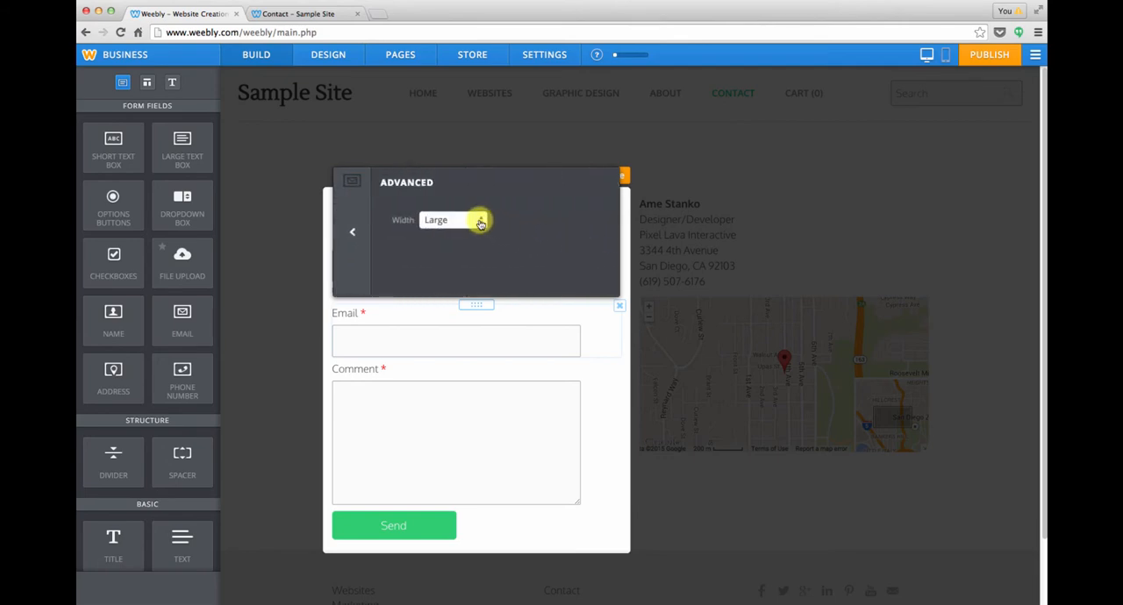
click(456, 219)
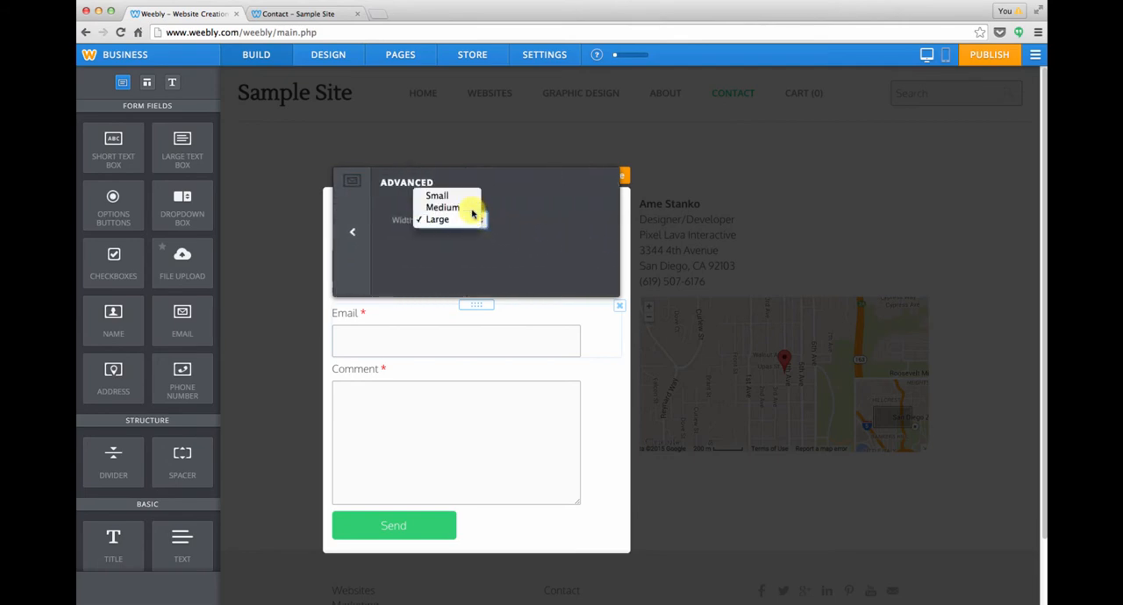
click(442, 207)
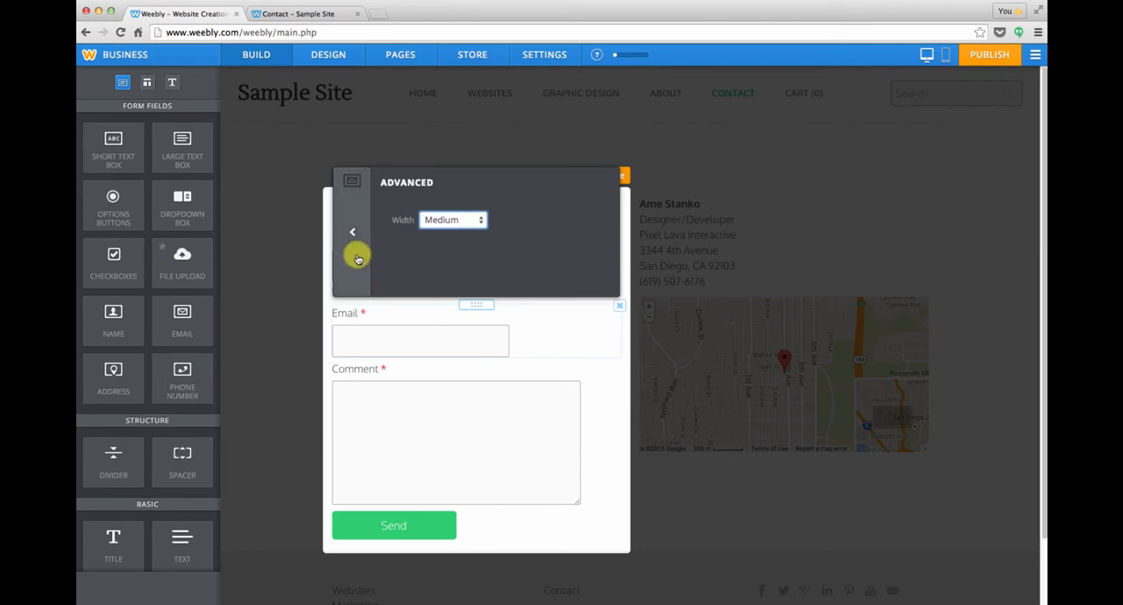
click(351, 232)
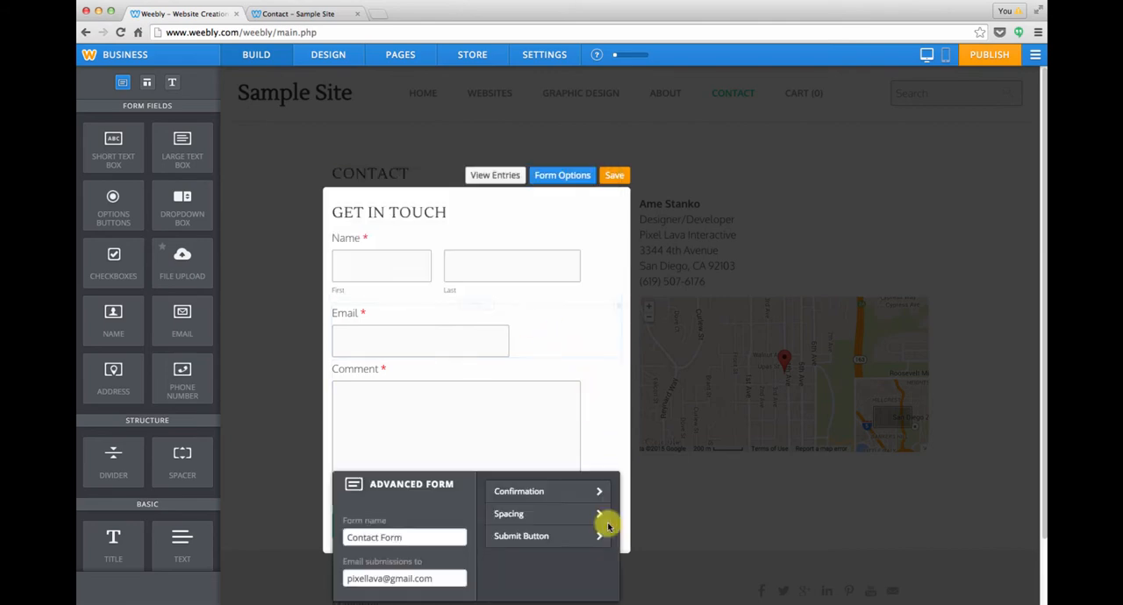
mouse_move(288, 326)
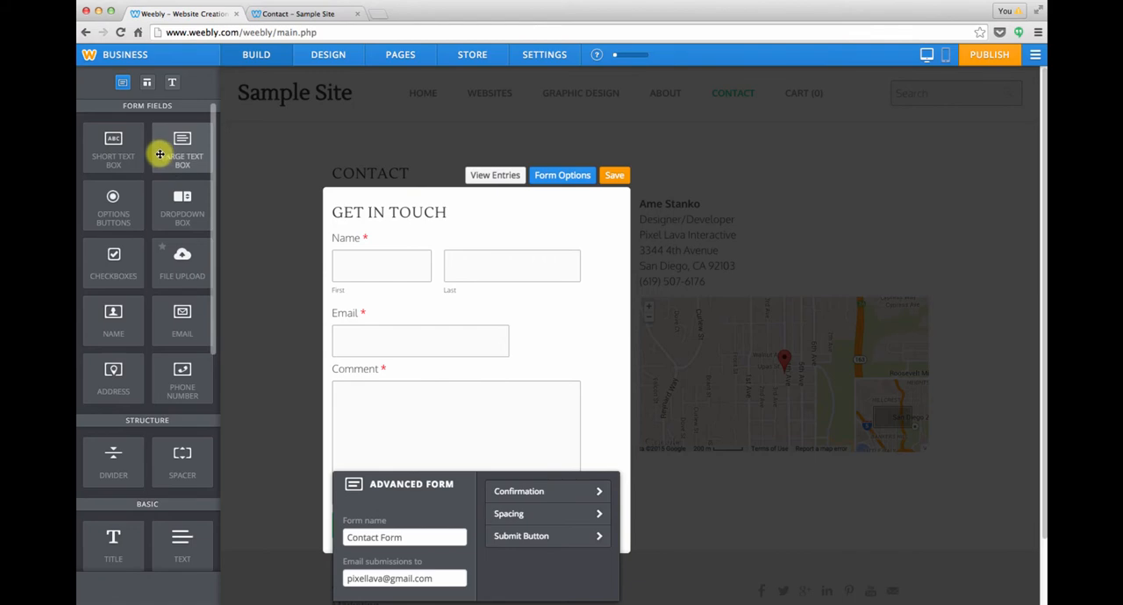
mouse_move(157, 214)
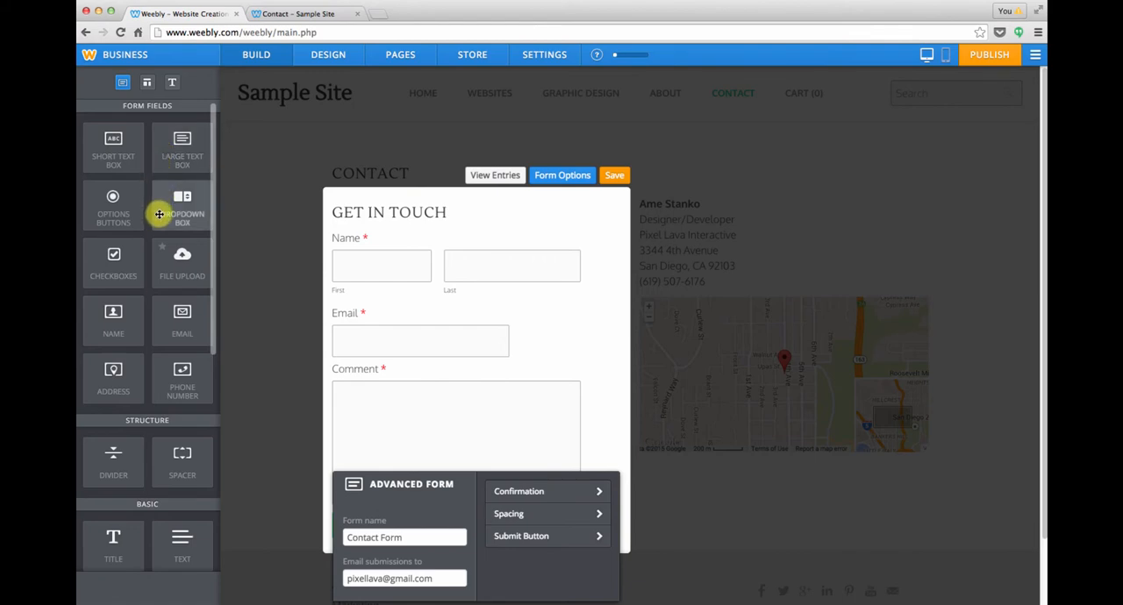
Add a Checkboxes field titled 'Choose Any' with three options below the Email field
drag(112, 254, 379, 325)
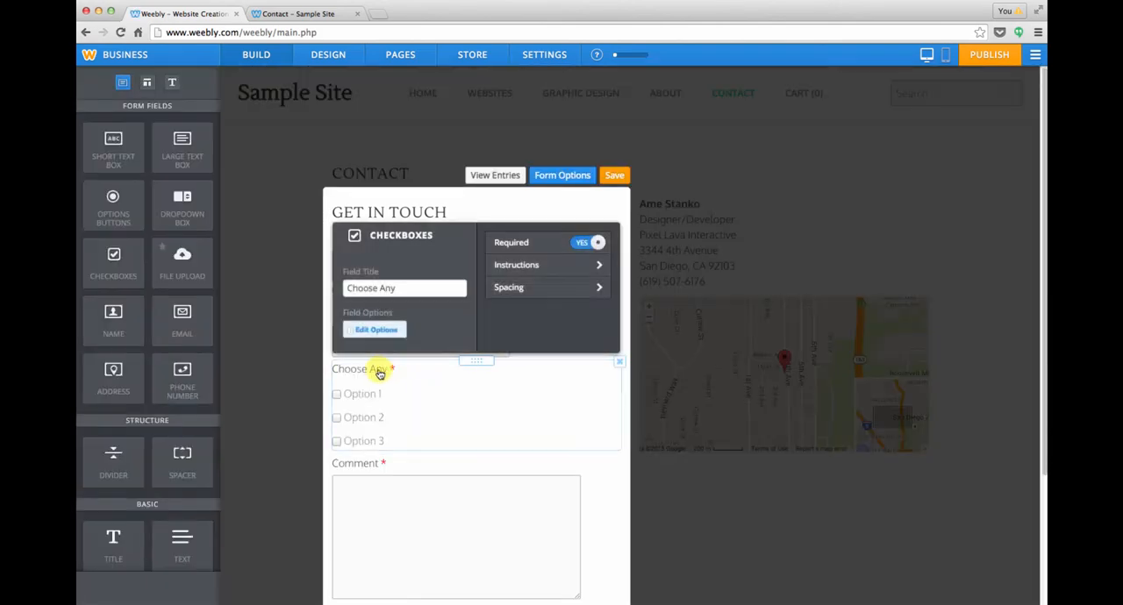
Title the checkboxes 'Interested in:' with options Websites, Graphic Design, Training and Apps, and save
click(403, 288)
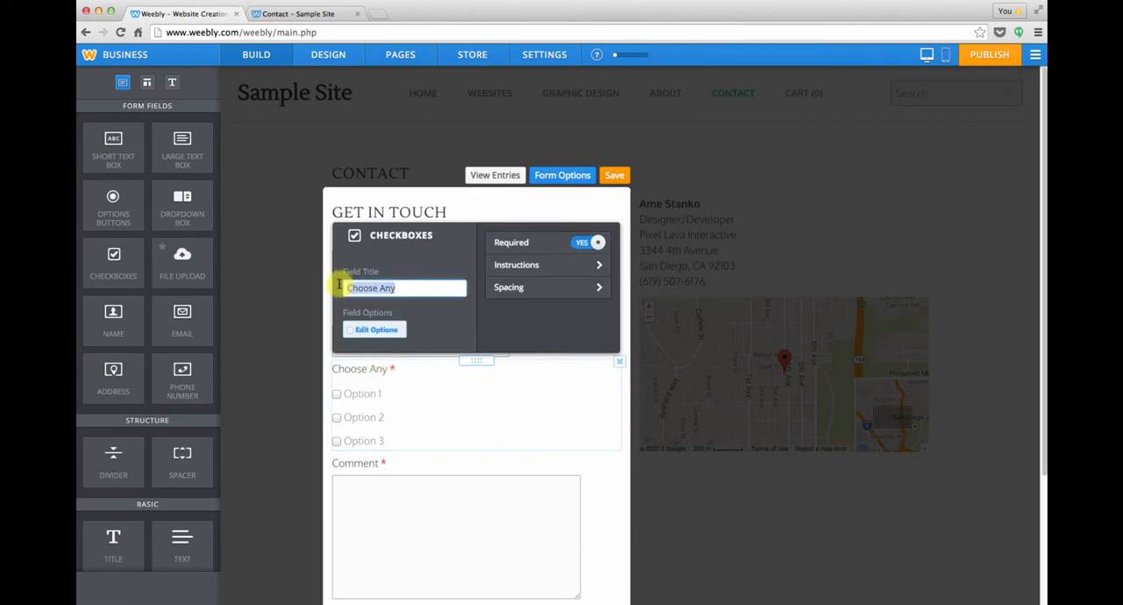
text(Interested in:)
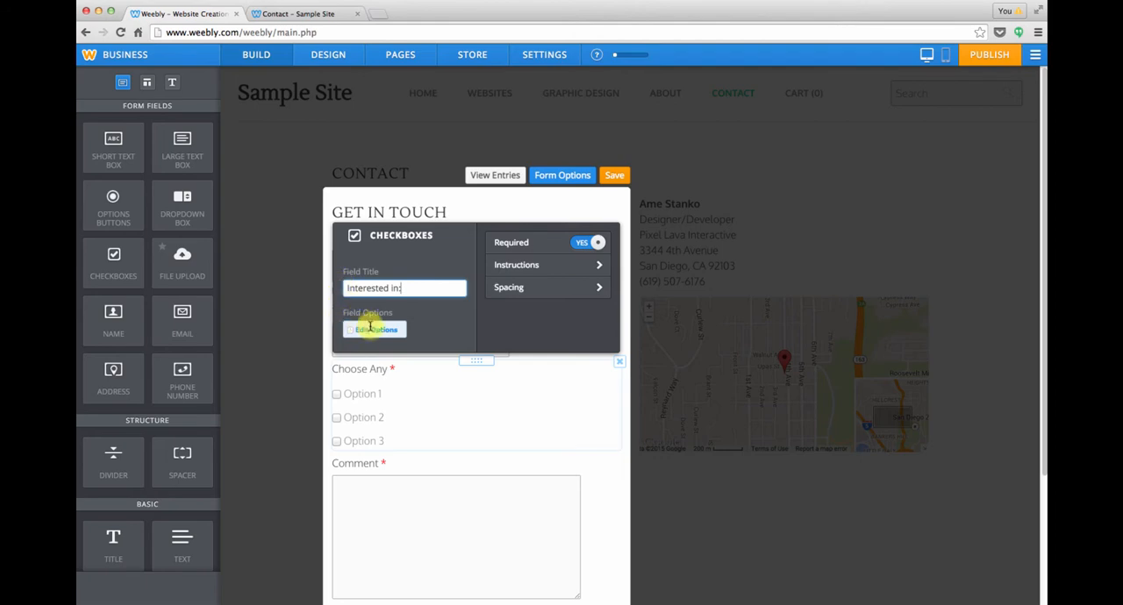
click(376, 330)
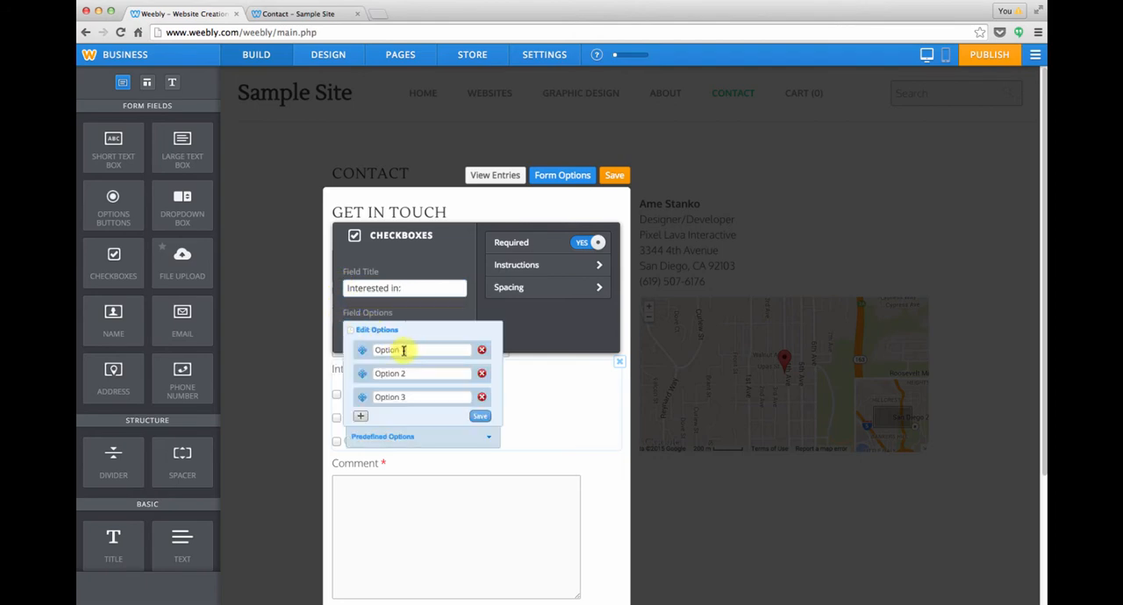
text(Website)
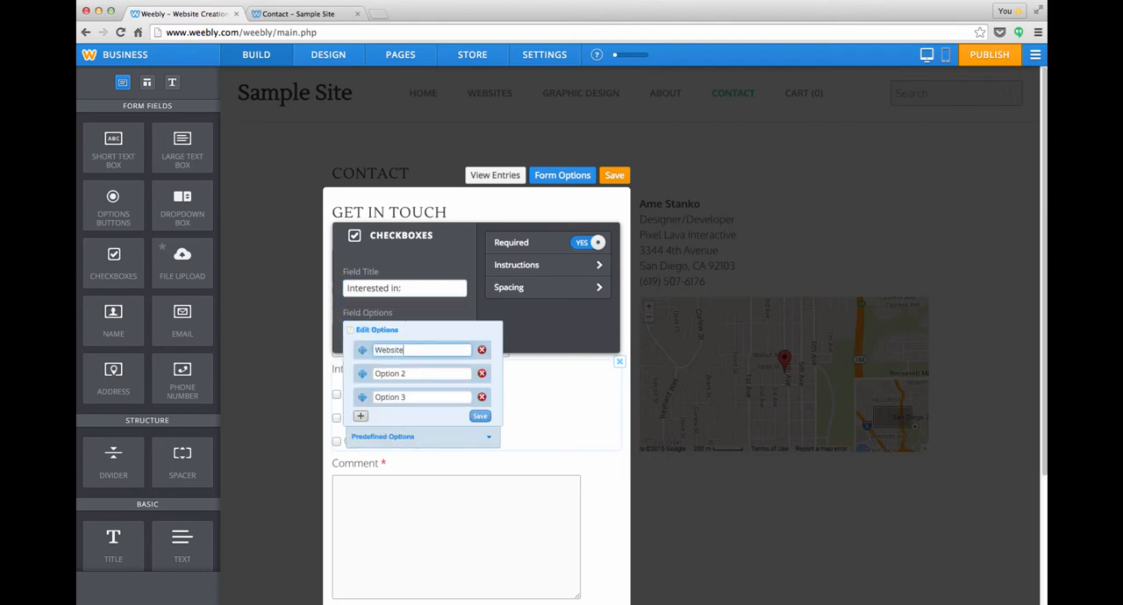
text(Graphic Design)
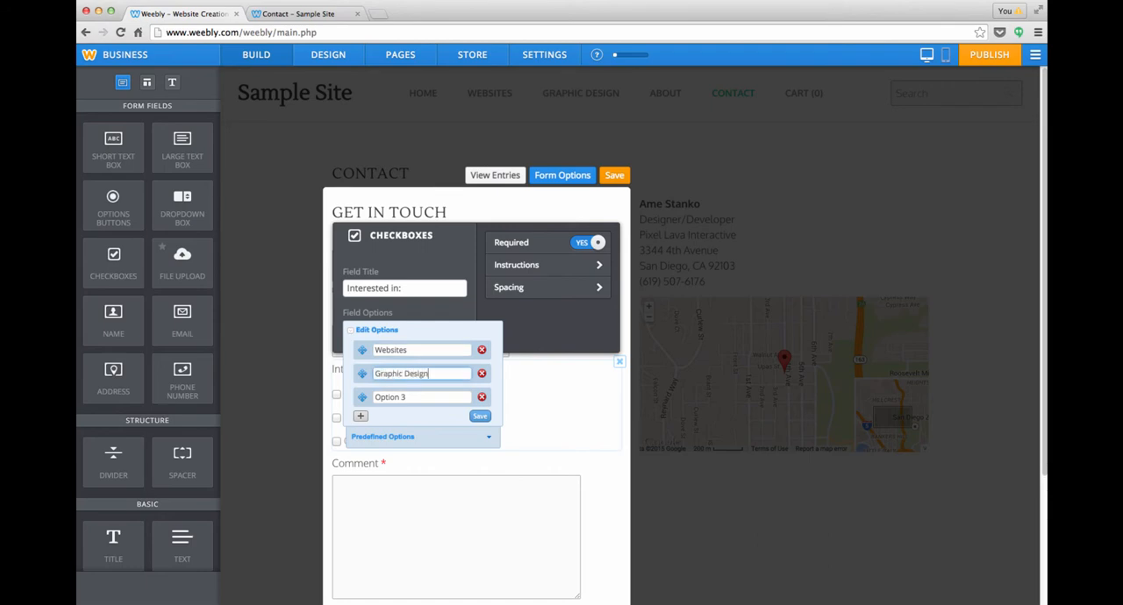
click(421, 397)
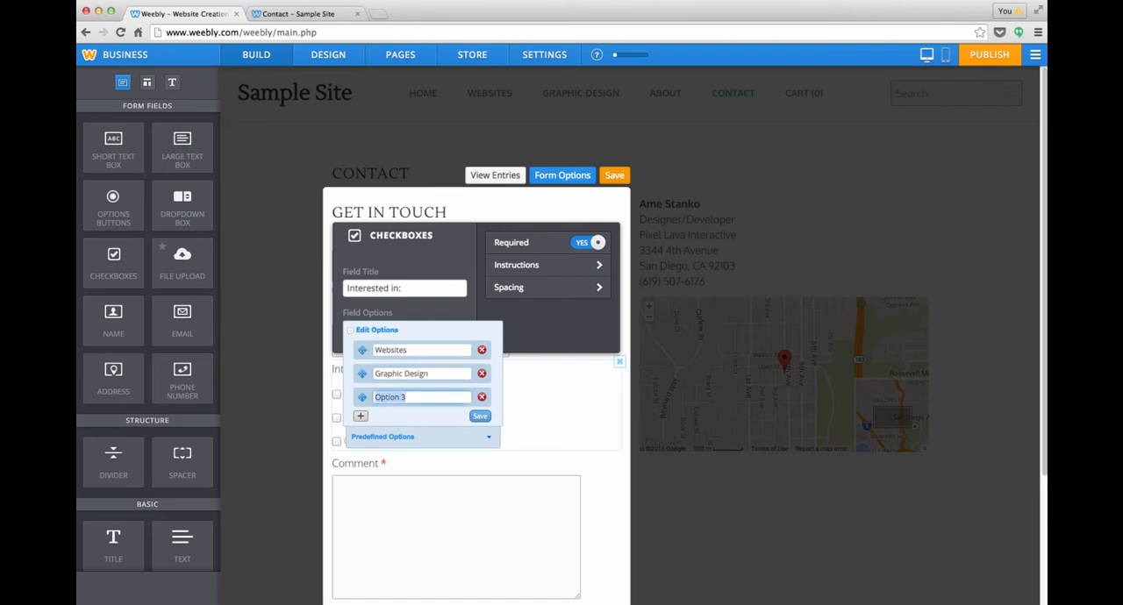
text(Training)
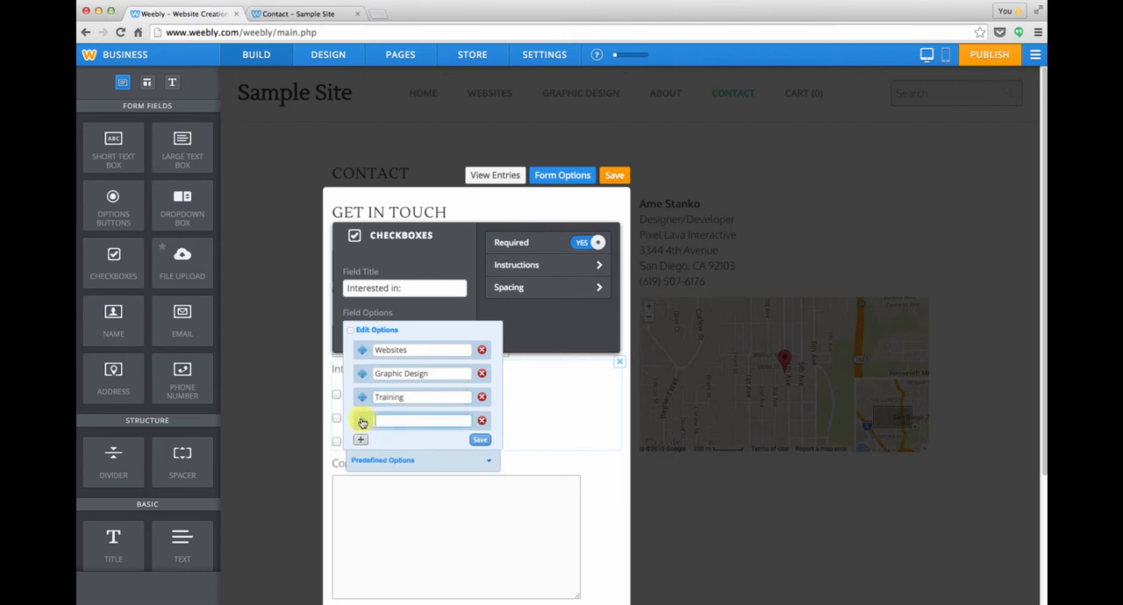
text(Apps)
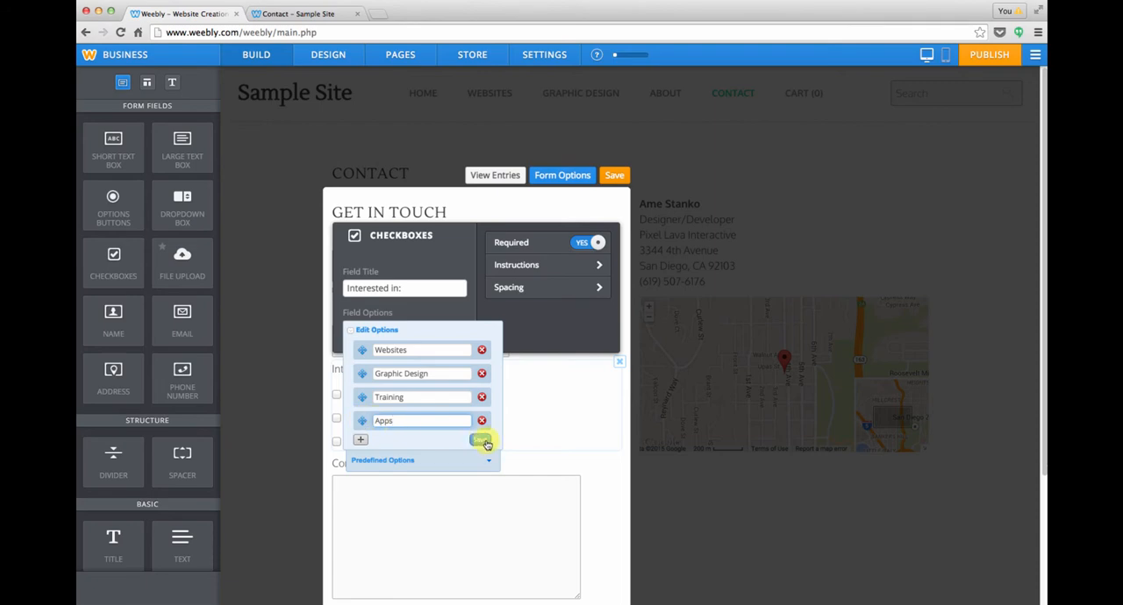
click(483, 439)
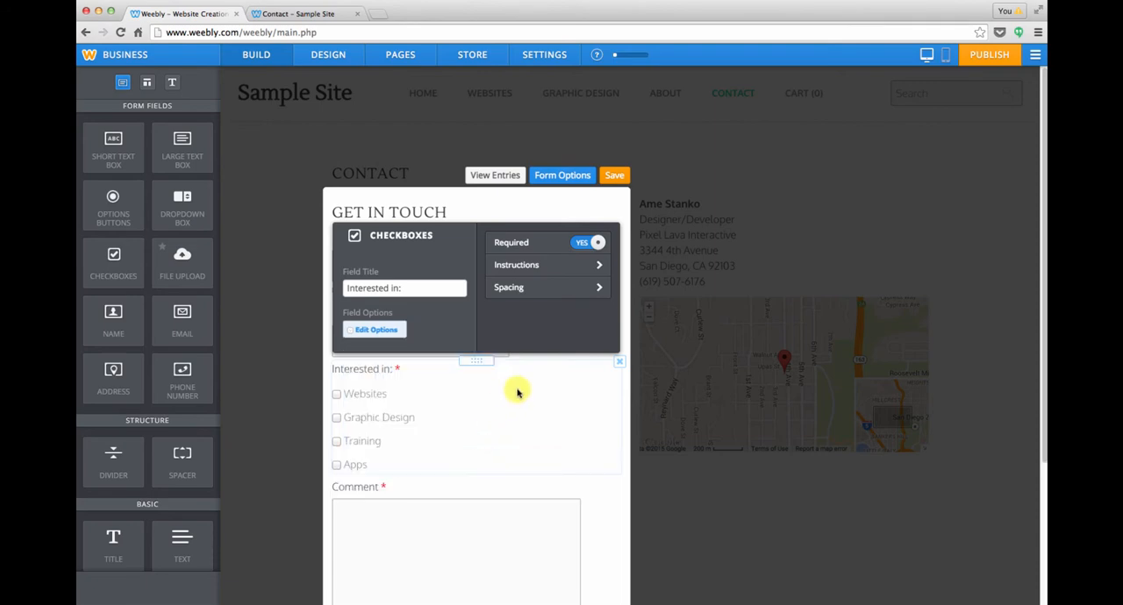
mouse_move(148, 317)
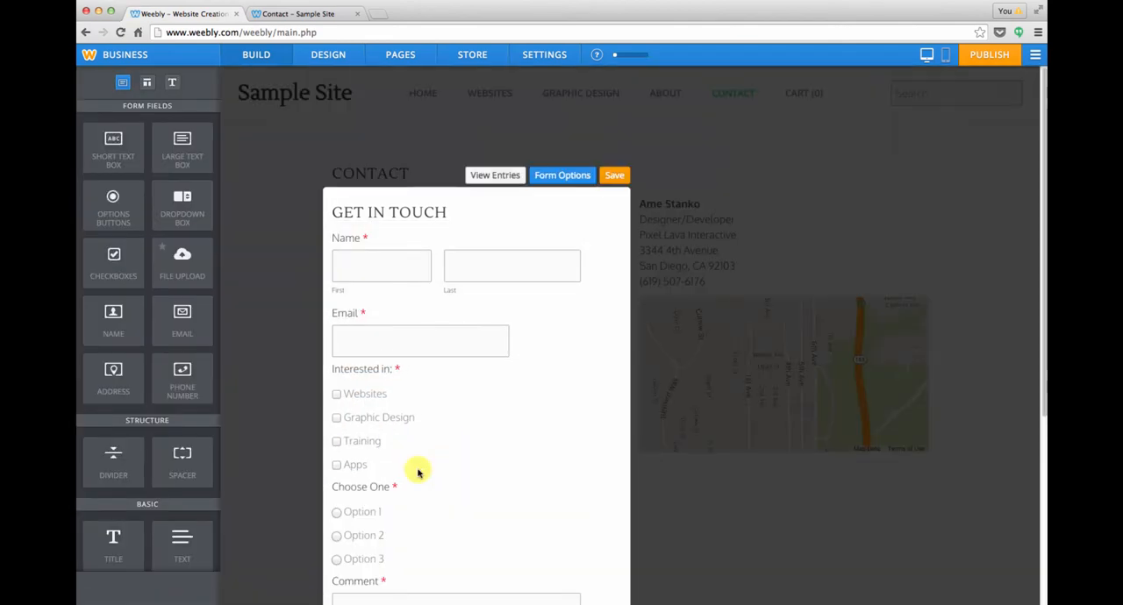
Rename the Choose One answers to Urgent and Future project and remove the third option
click(379, 492)
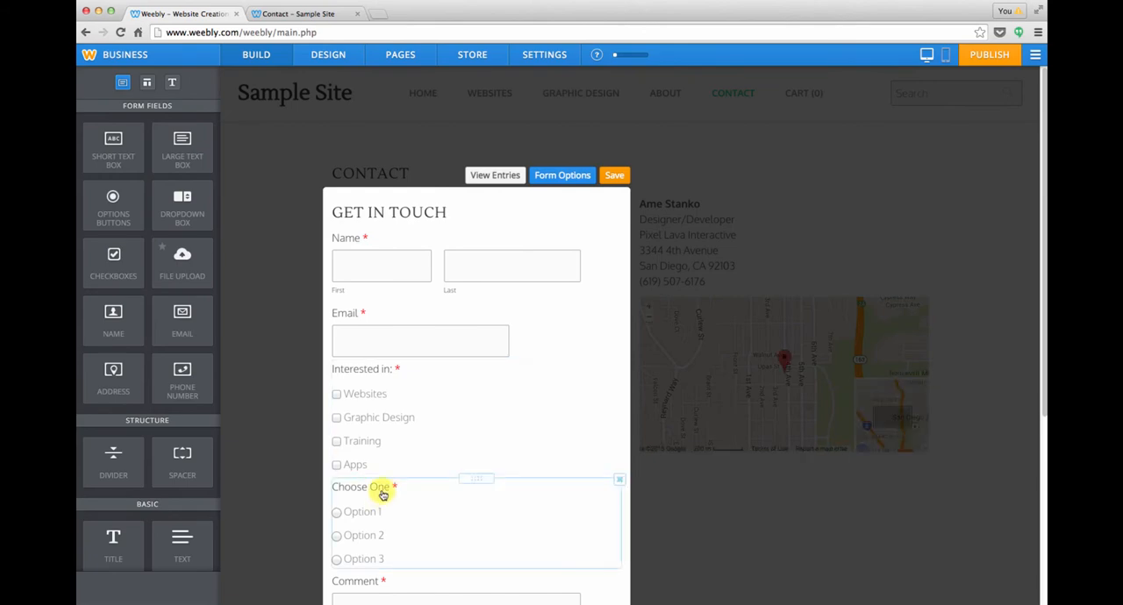
click(379, 488)
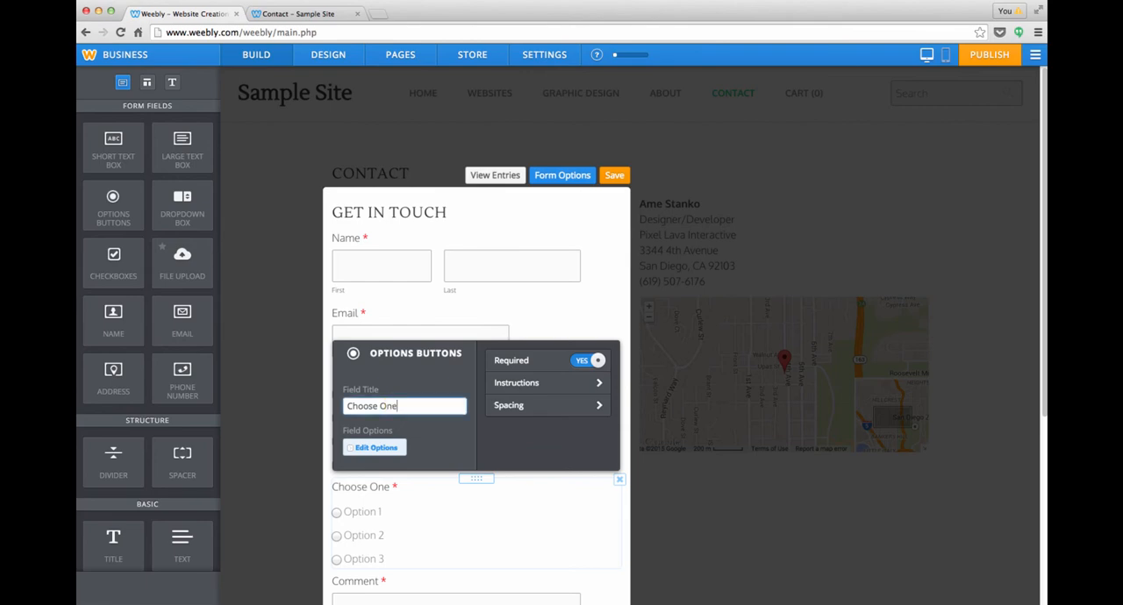
click(376, 448)
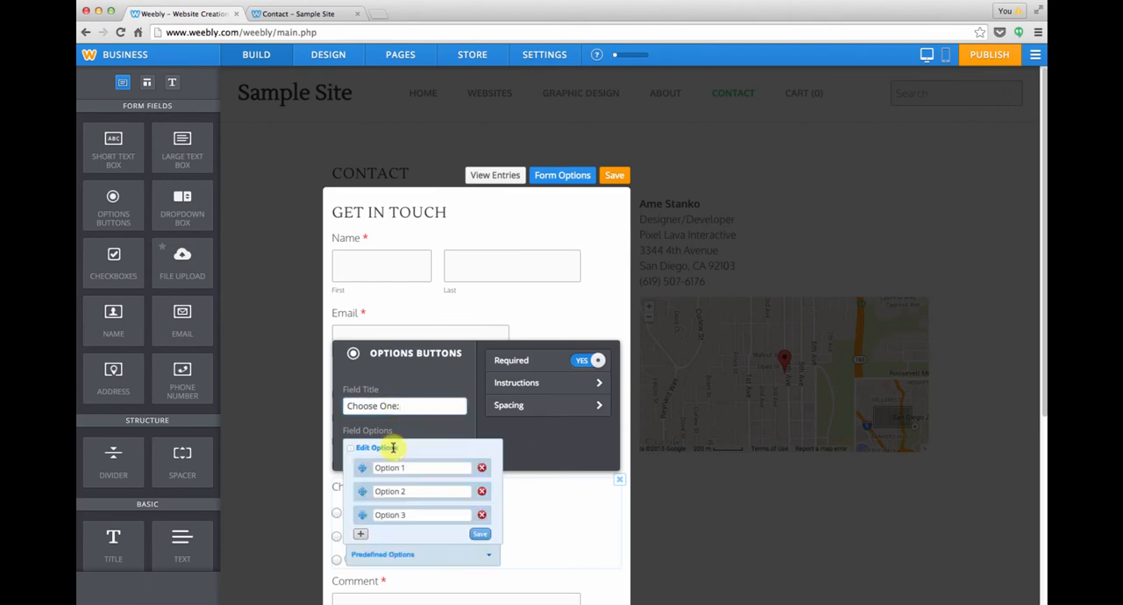
click(421, 467)
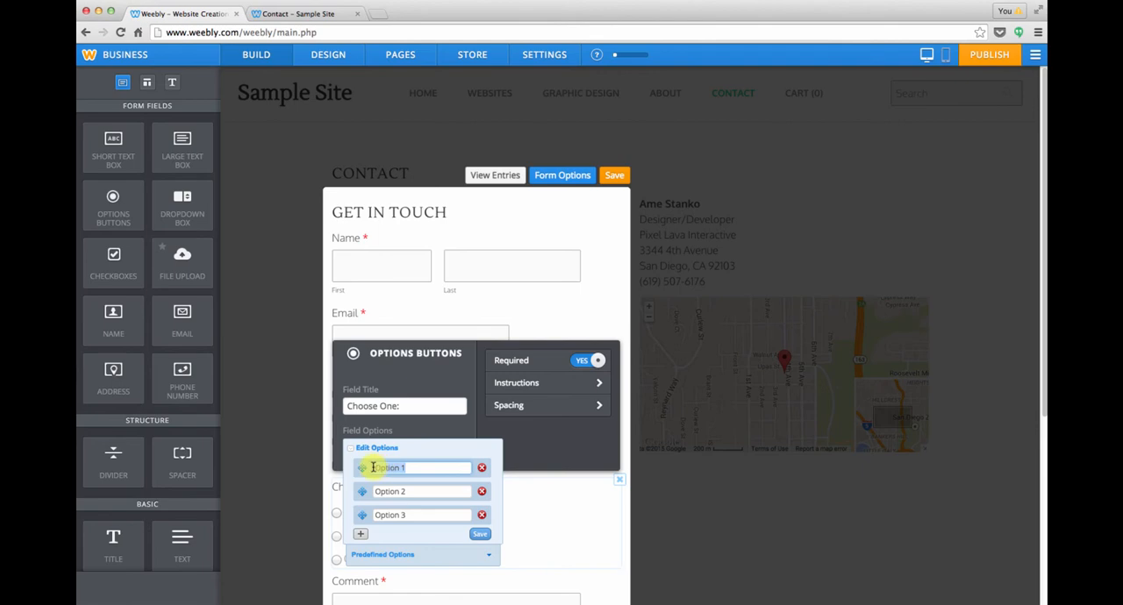
text(Right)
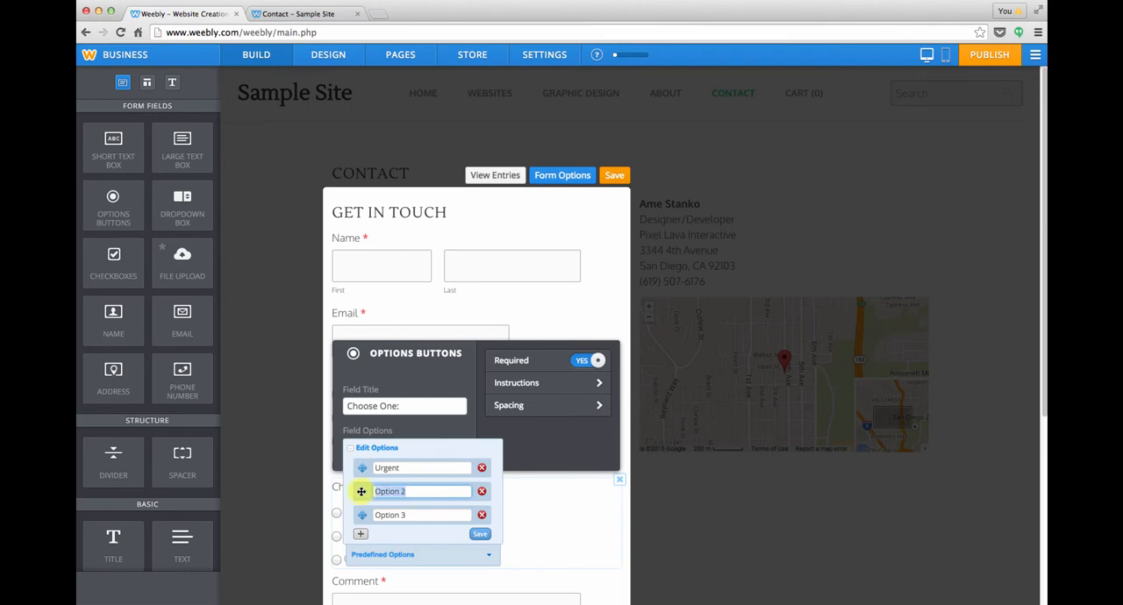
text(Future project)
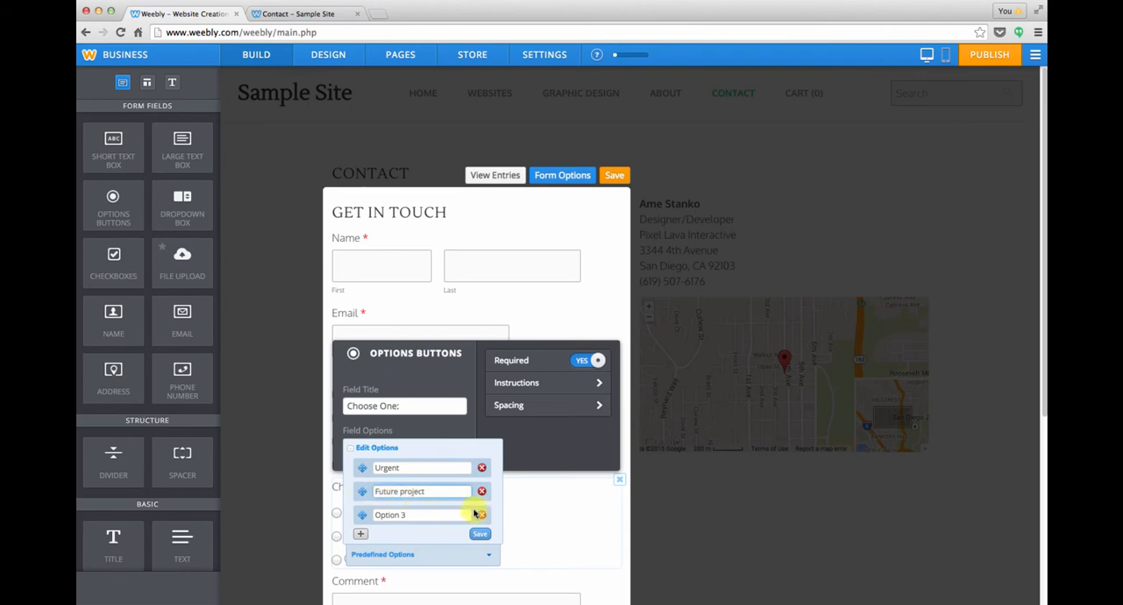
click(481, 516)
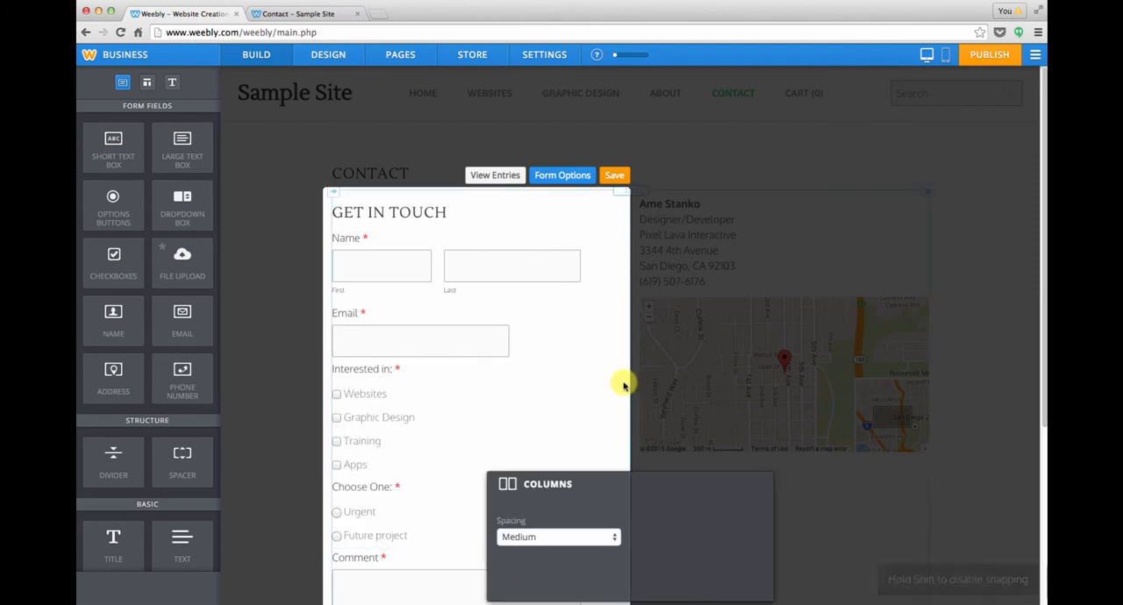
mouse_move(382, 467)
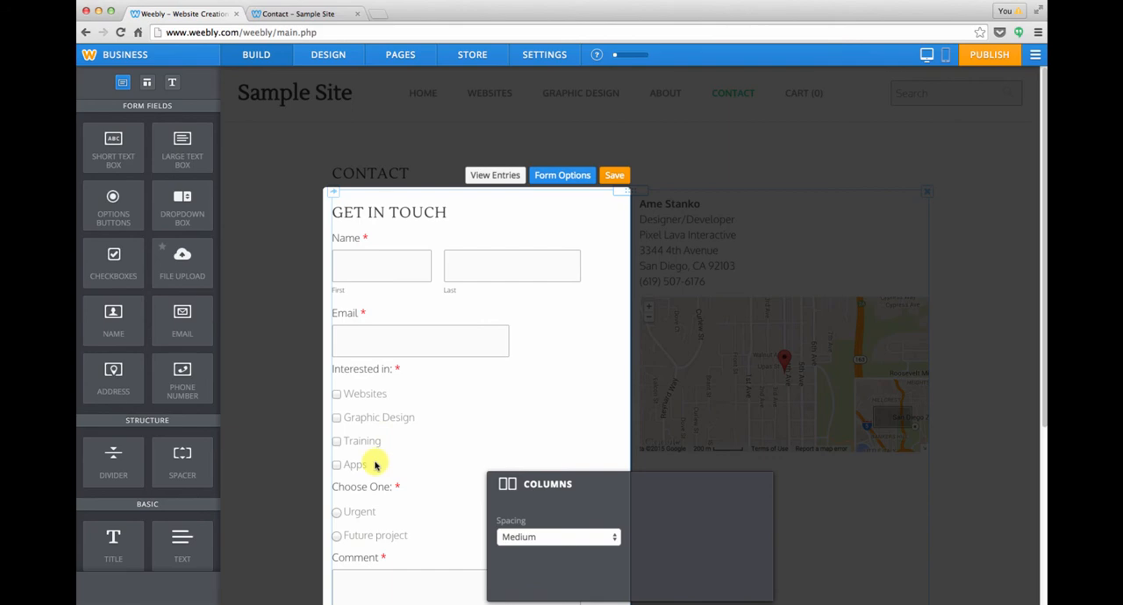
mouse_move(389, 471)
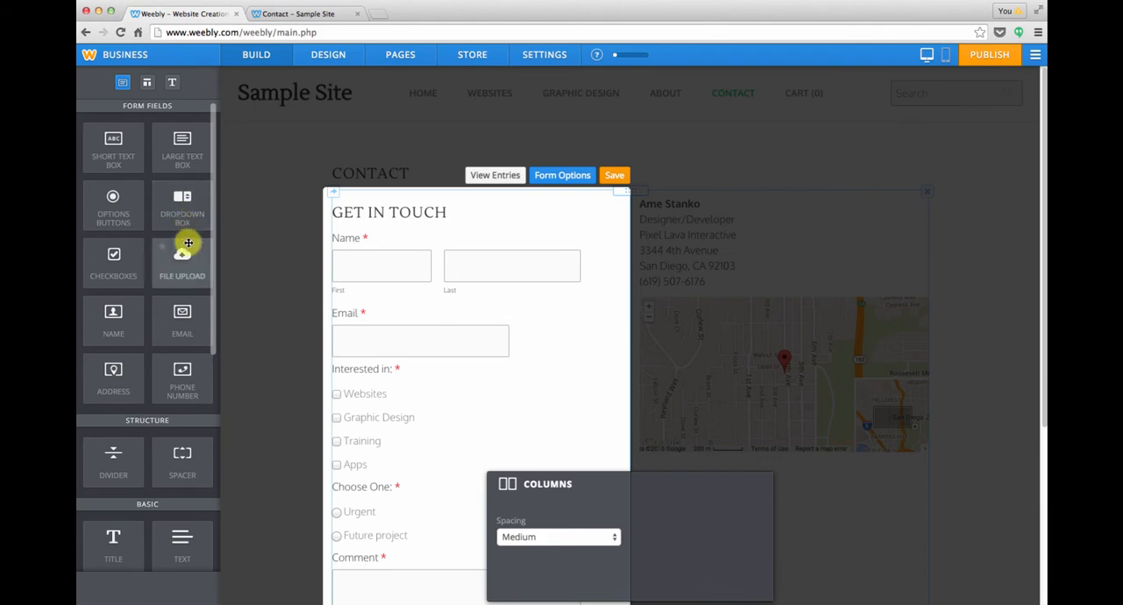
mouse_move(179, 263)
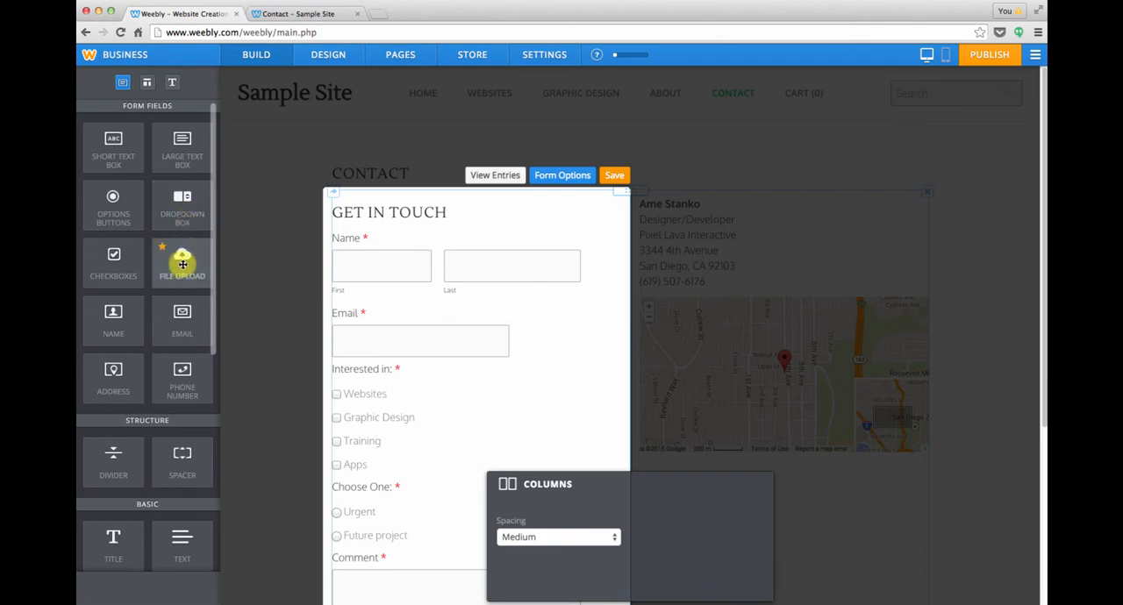
mouse_move(555, 274)
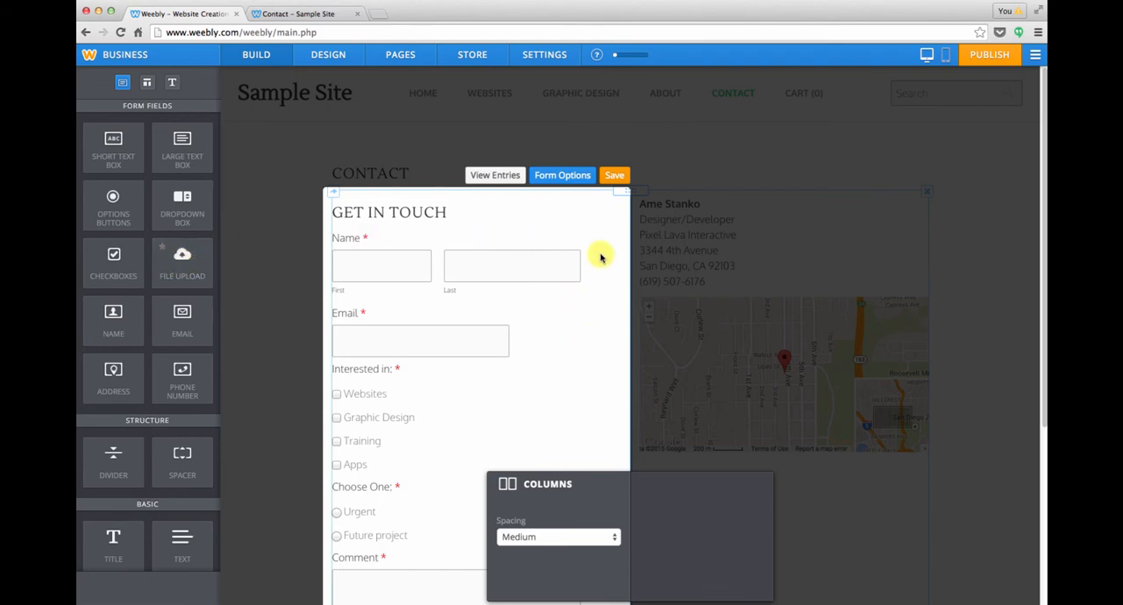
Deselect the finished form and publish the site so the Contact page goes live
click(99, 81)
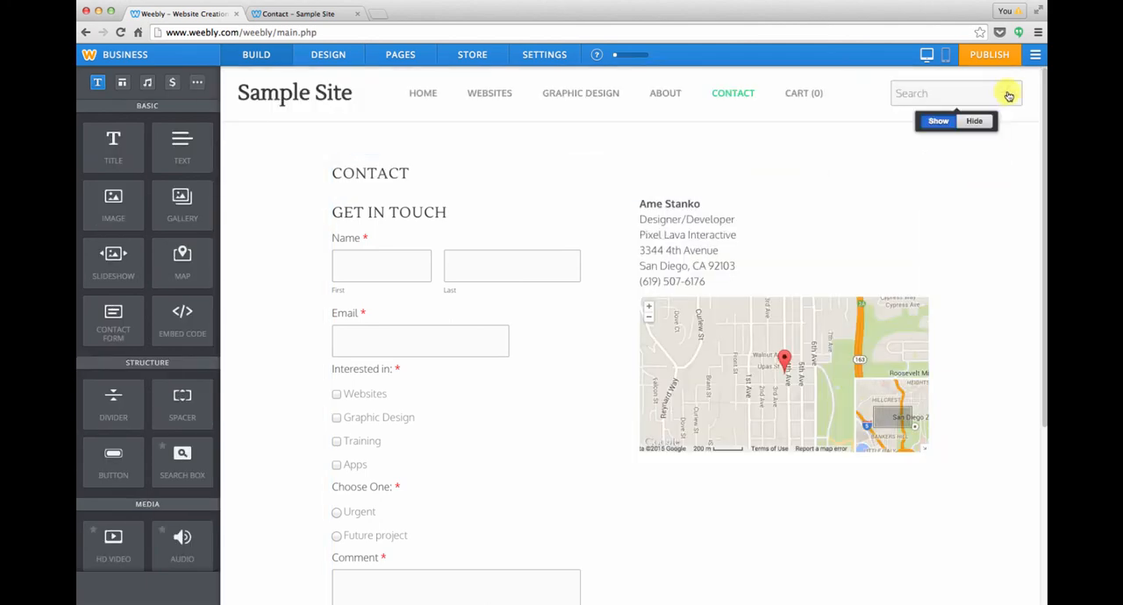
mouse_move(986, 55)
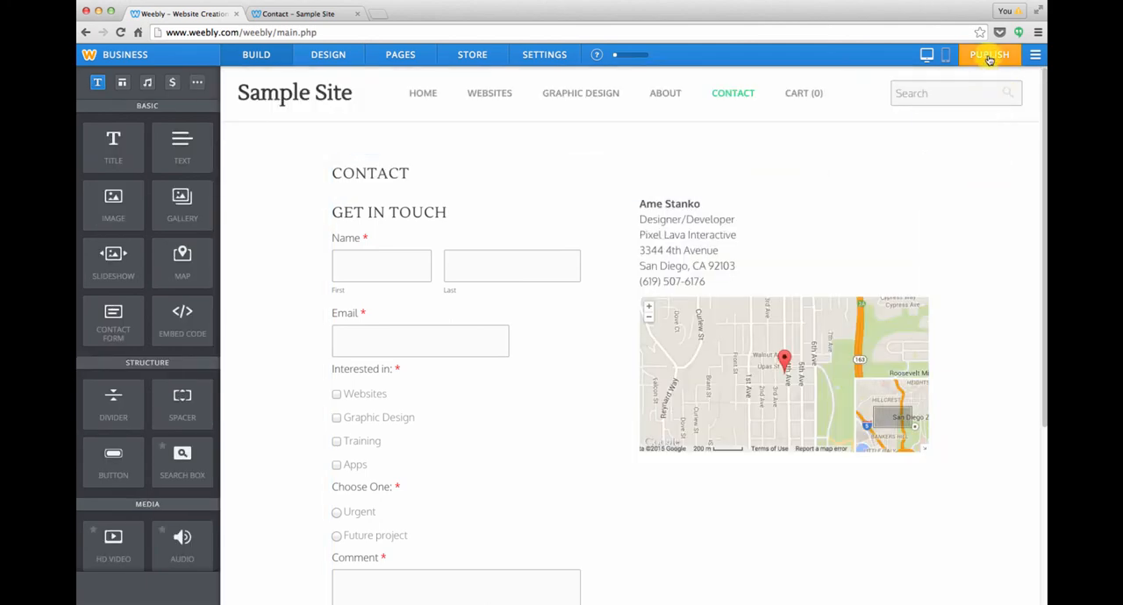
click(986, 54)
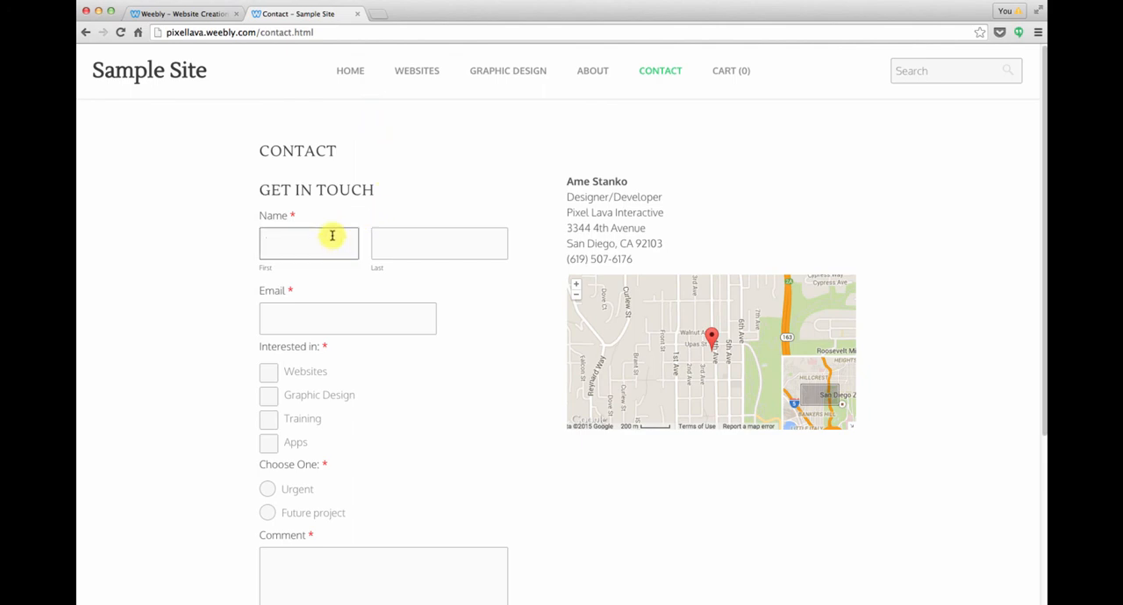
text(Mochi)
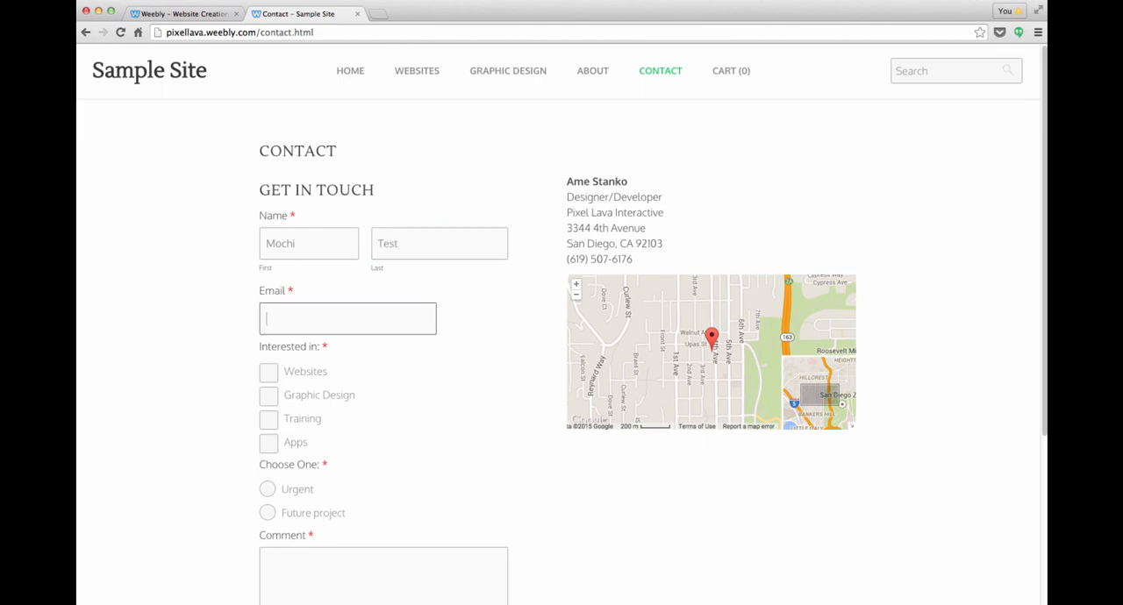
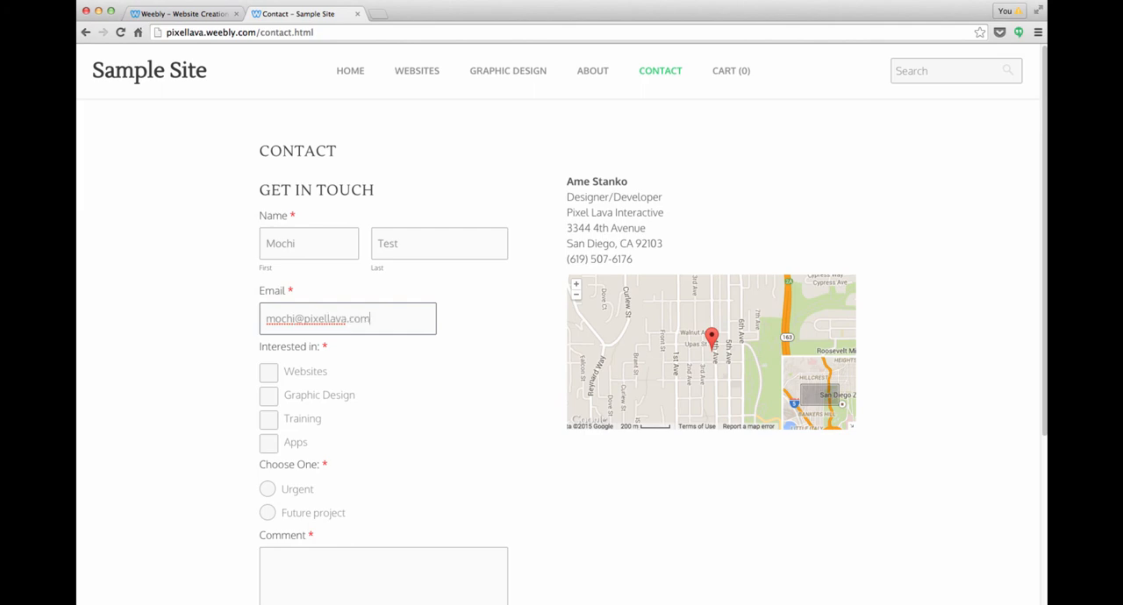
Tick Websites, choose Future project, enter the comment 'Testing' and submit the entry
click(268, 372)
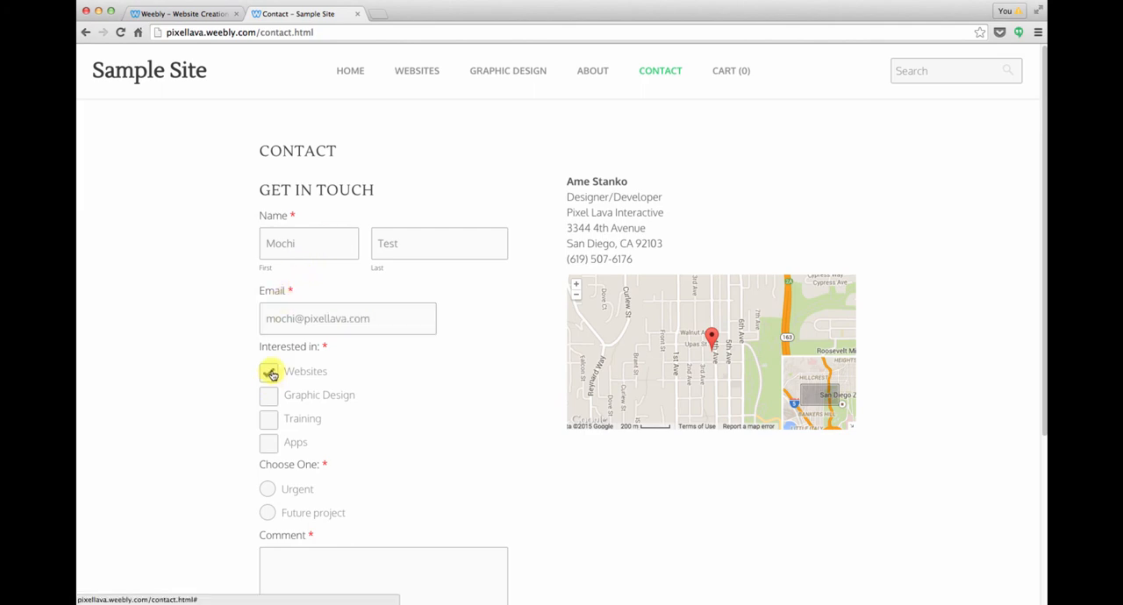
click(268, 372)
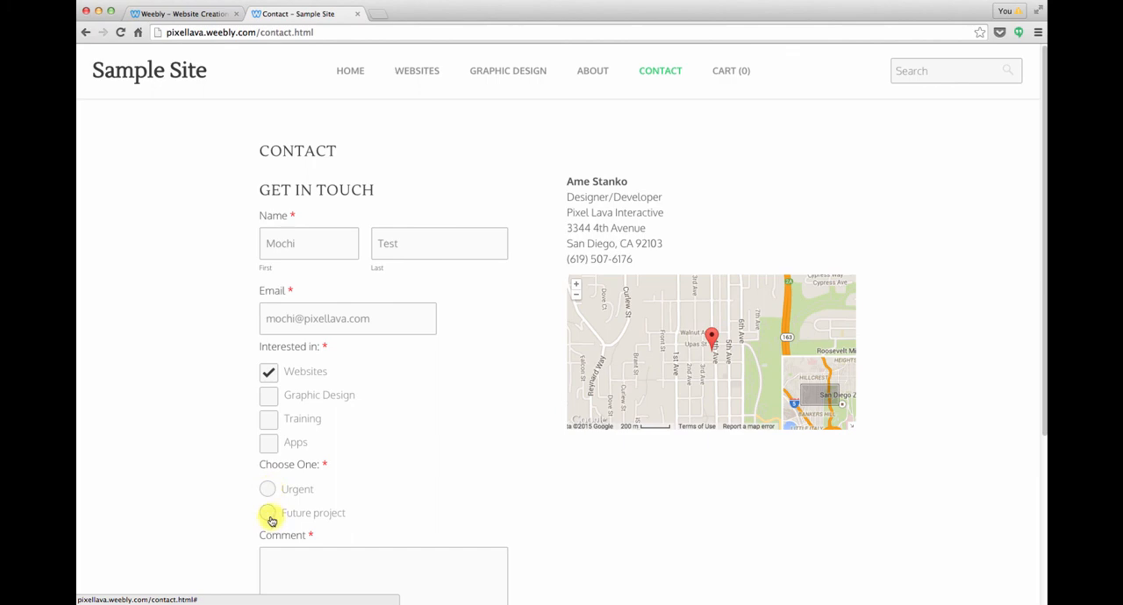
click(267, 512)
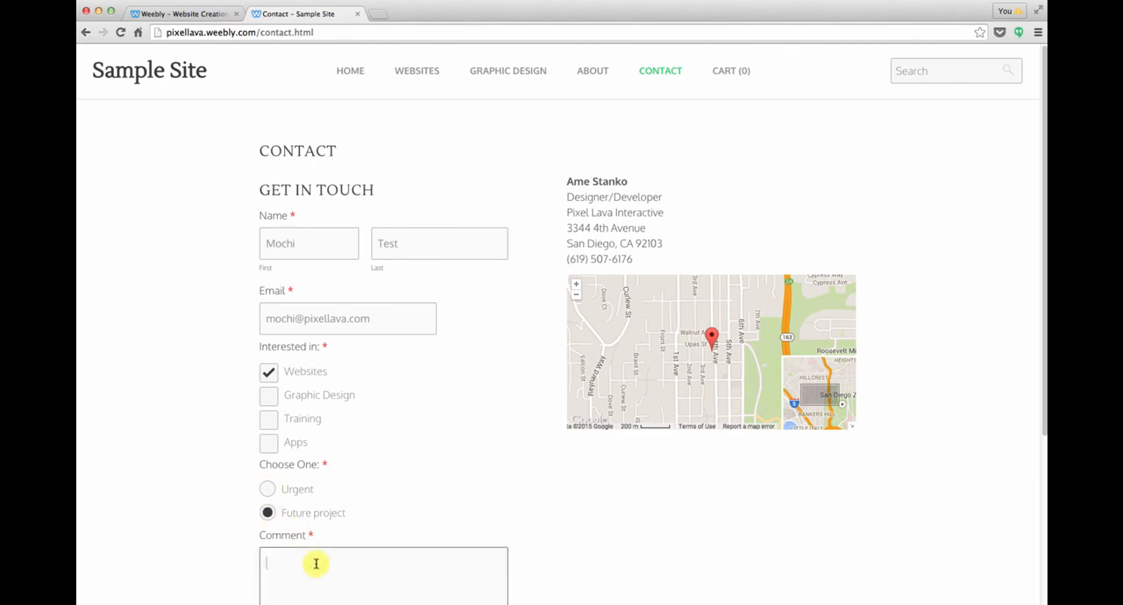
text(Testing the form)
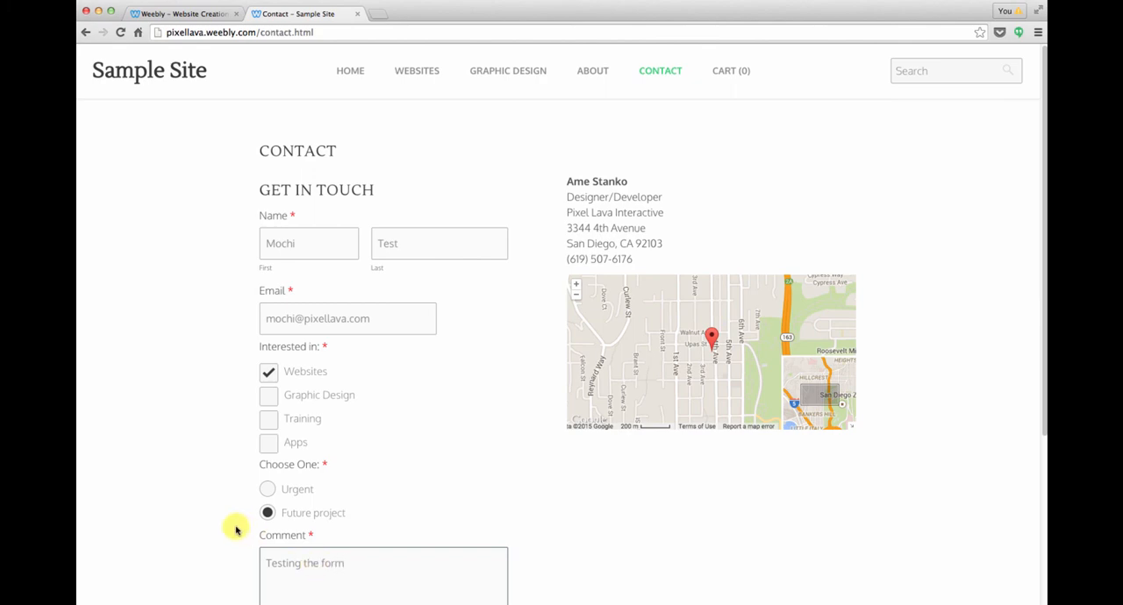
scroll(down, 3)
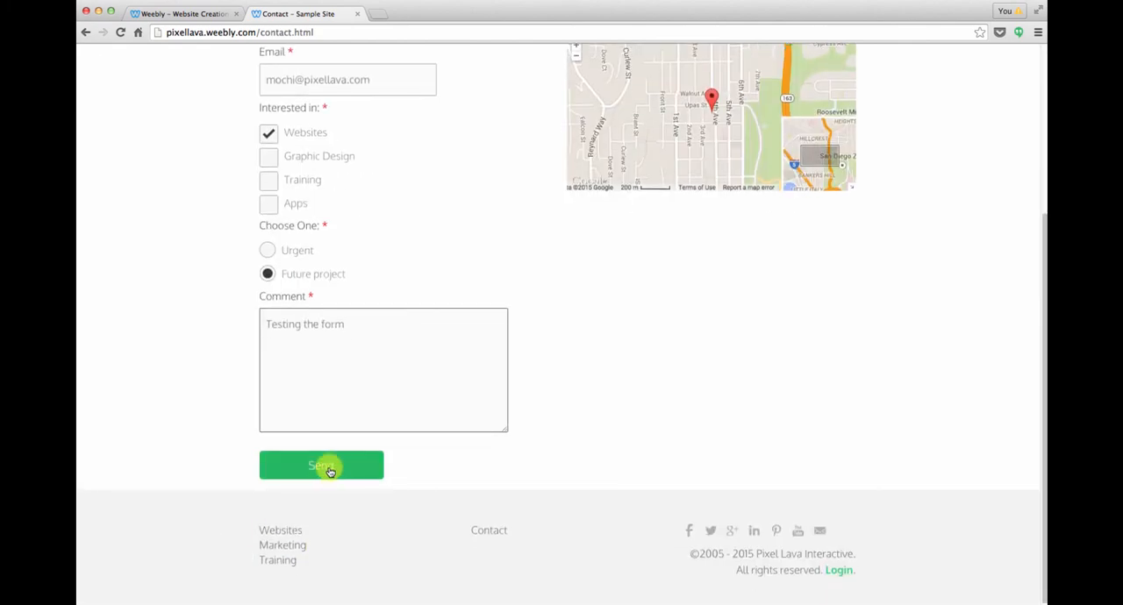
click(321, 465)
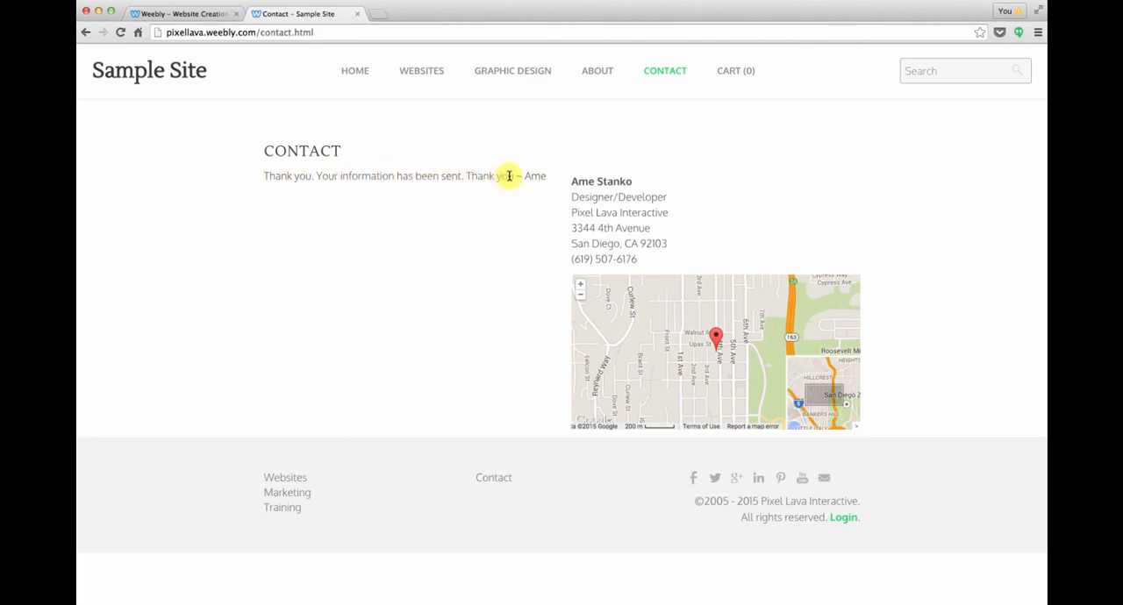
mouse_move(431, 133)
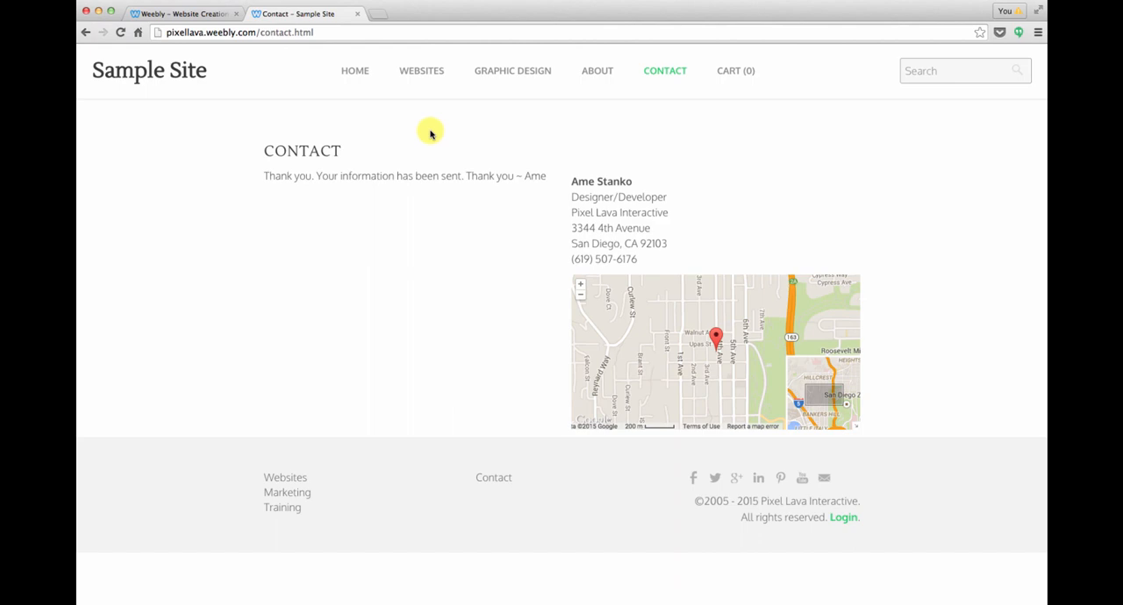
Return to the Weebly editor showing the Website Published confirmation for pixellava.weebly.com
click(184, 14)
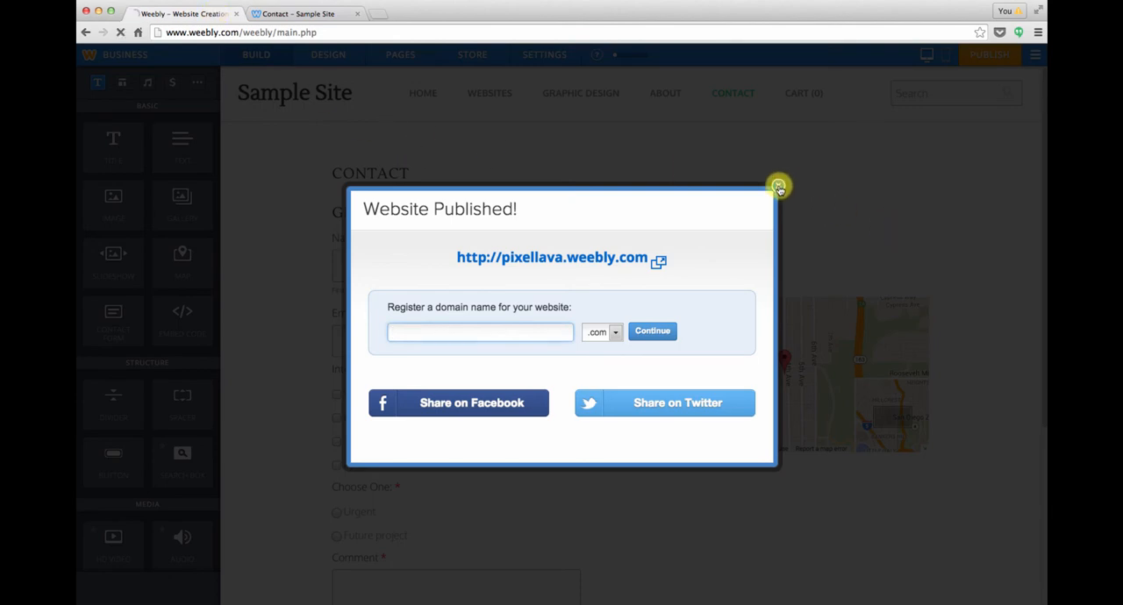
Dismiss the publish confirmation and view the contact form's submitted entries in a new window
click(779, 186)
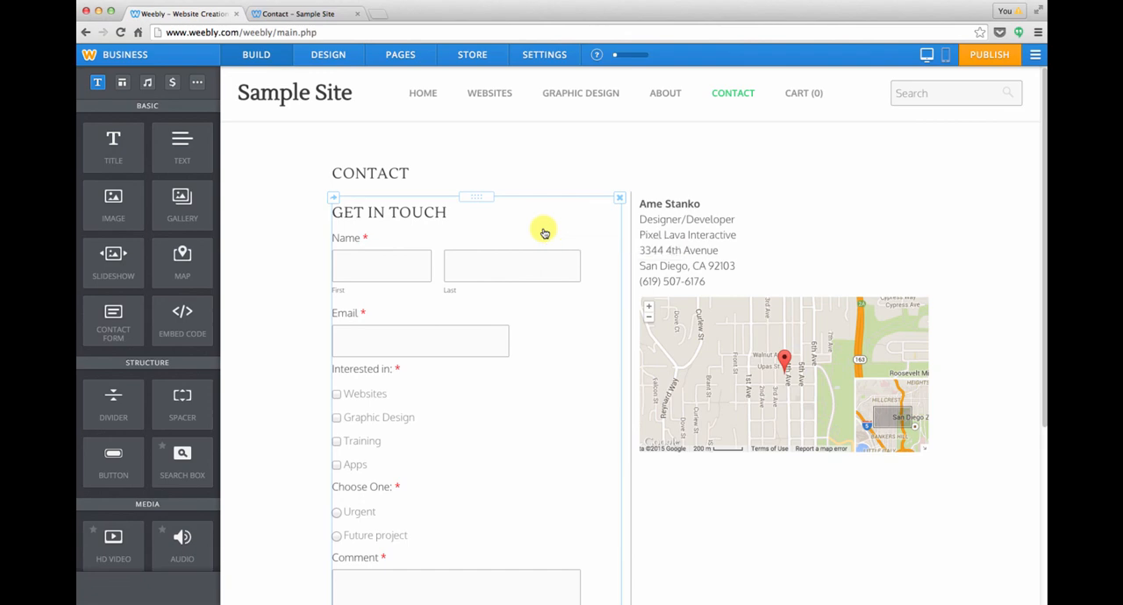
click(544, 232)
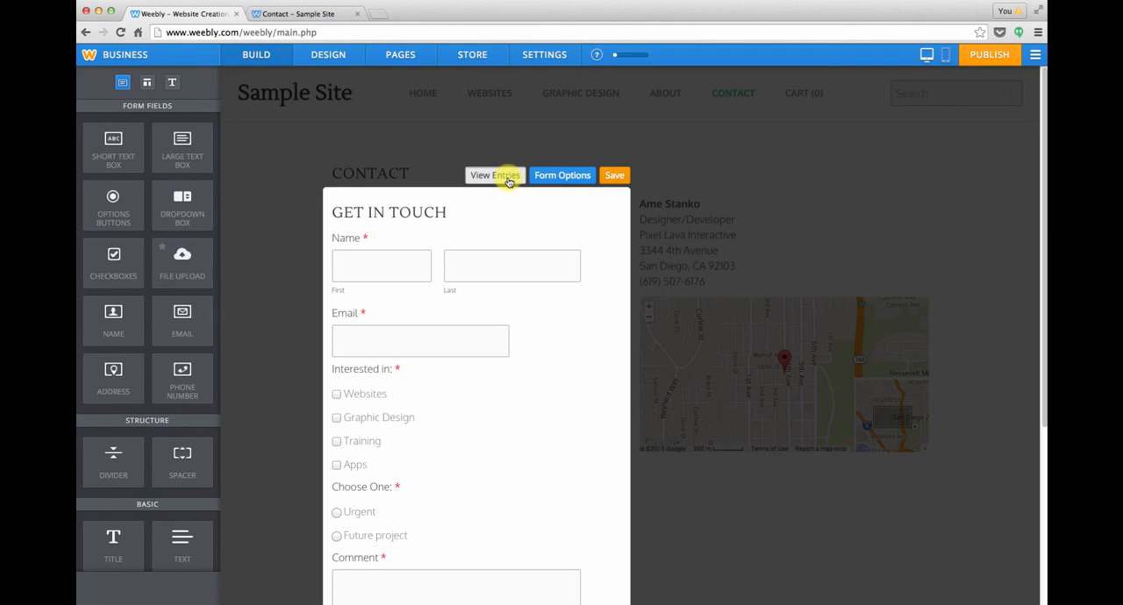
click(495, 176)
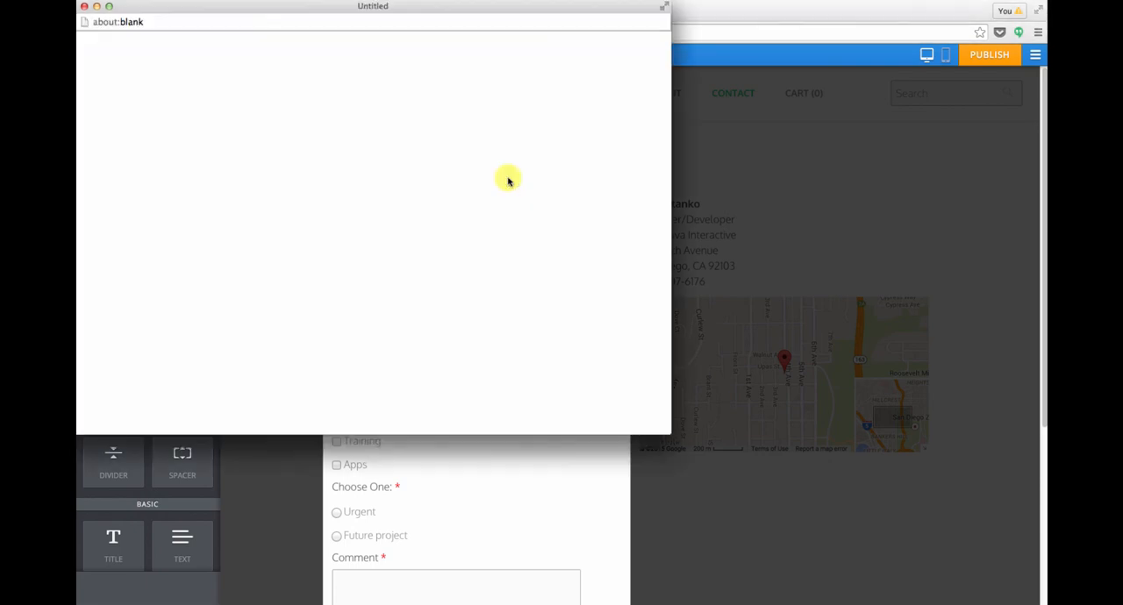